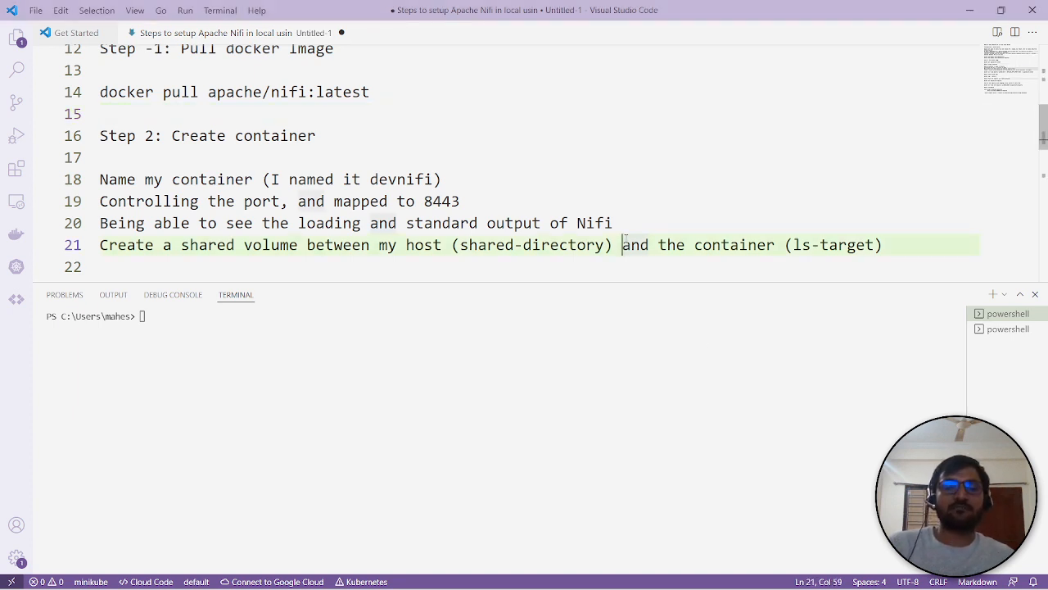
Browse the notes, check docker images in the terminal and clear it.
{"action": "scroll", "scroll_direction": "down", "scroll_amount": 3}
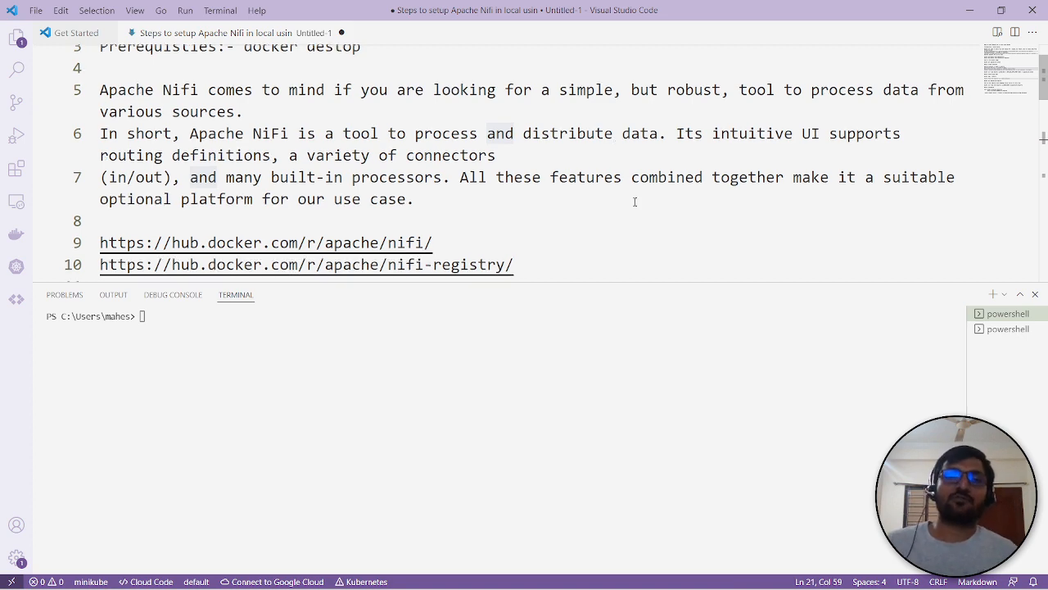
{"action": "scroll", "scroll_direction": "down", "scroll_amount": 3}
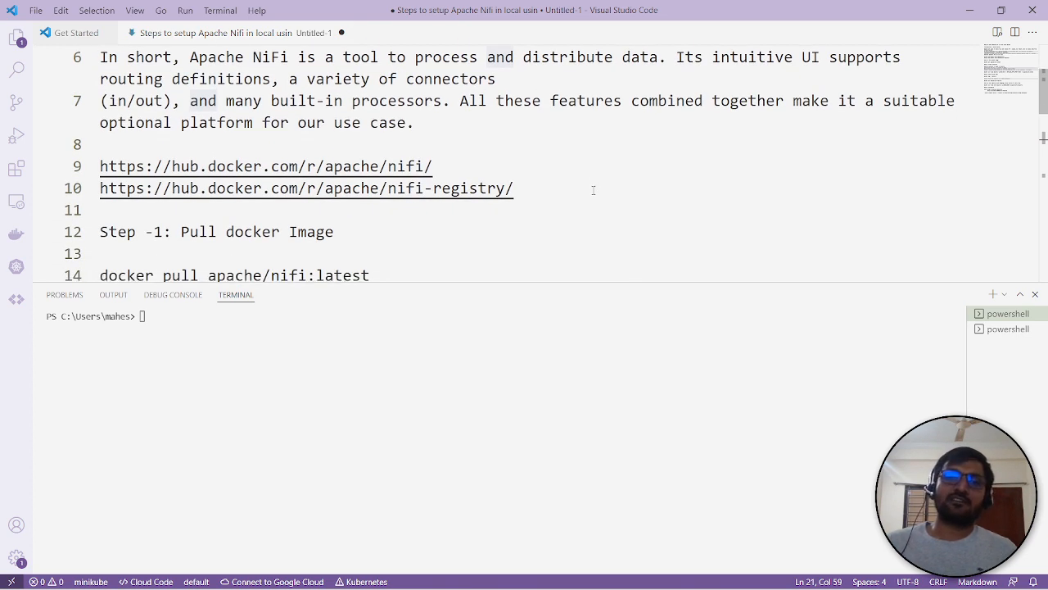
{"action": "scroll", "scroll_direction": "down", "scroll_amount": 3}
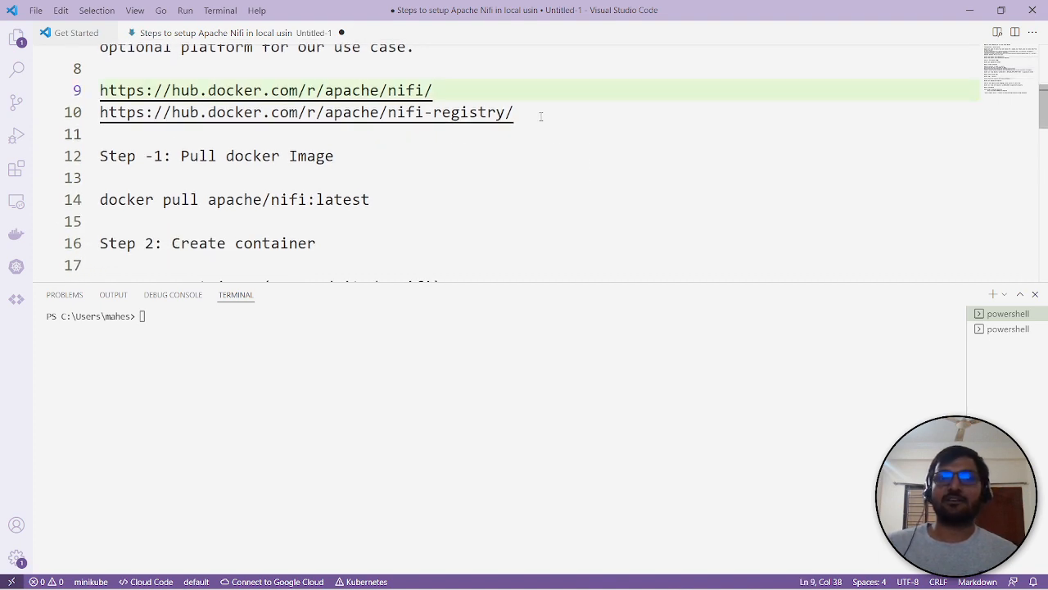
{"action": "left_click", "coordinate": [540, 111]}
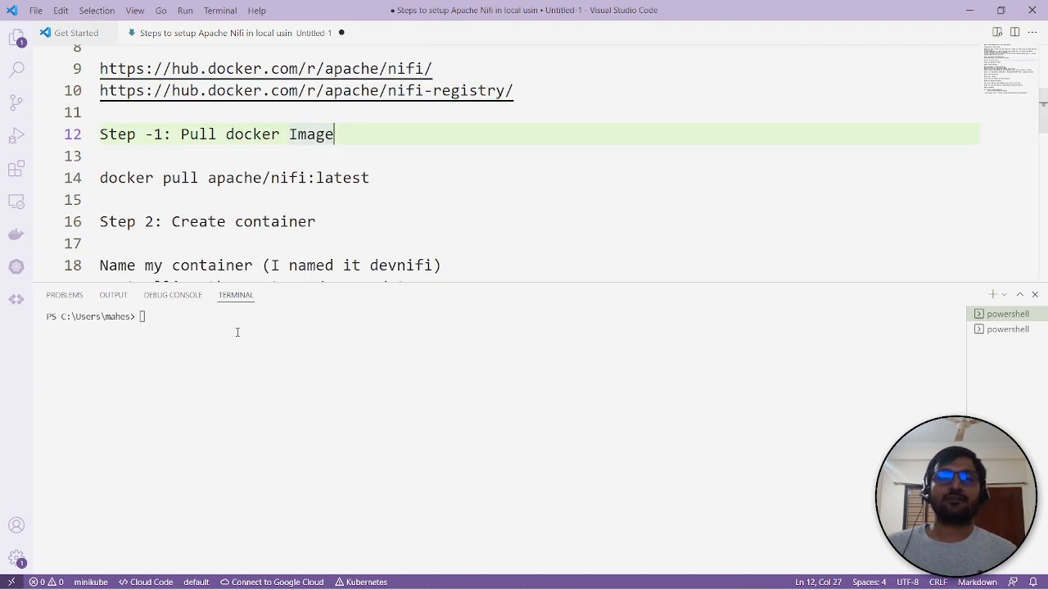
{"action": "type", "text": "docker images"}
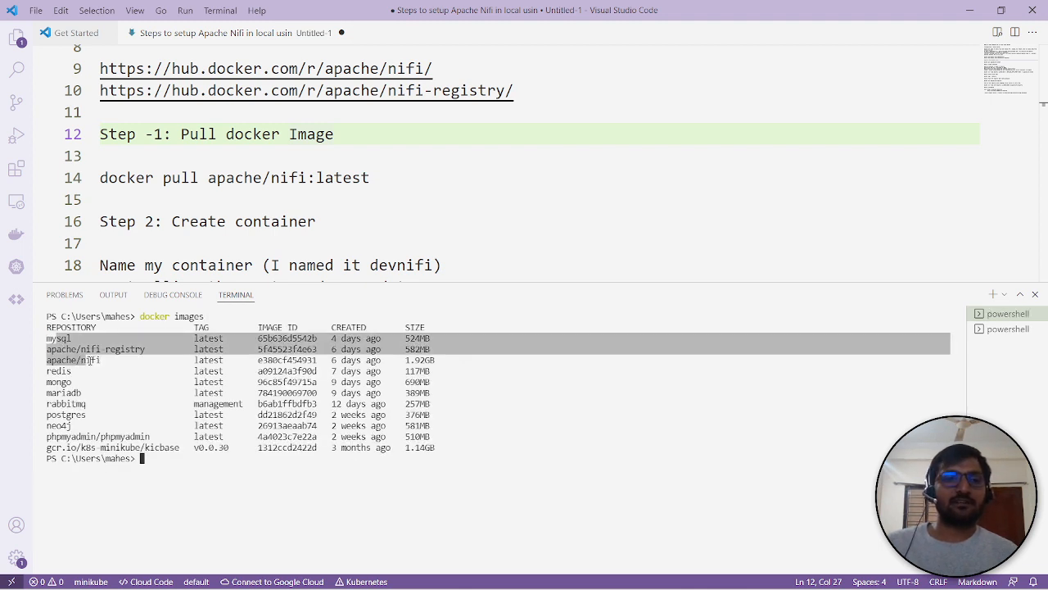
{"action": "type", "text": "cl"}
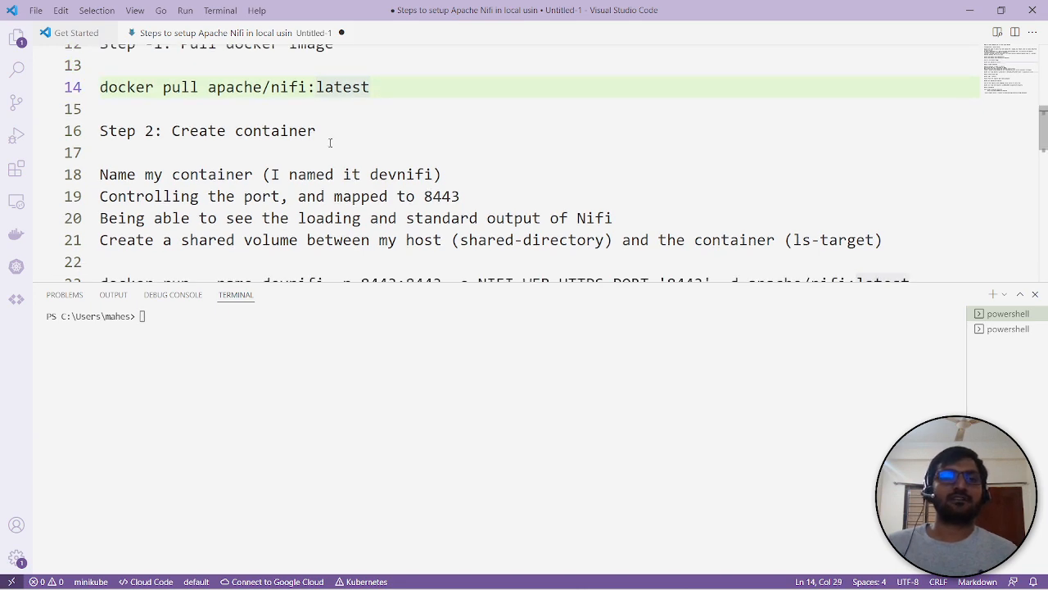
{"action": "scroll", "scroll_direction": "down", "scroll_amount": 3}
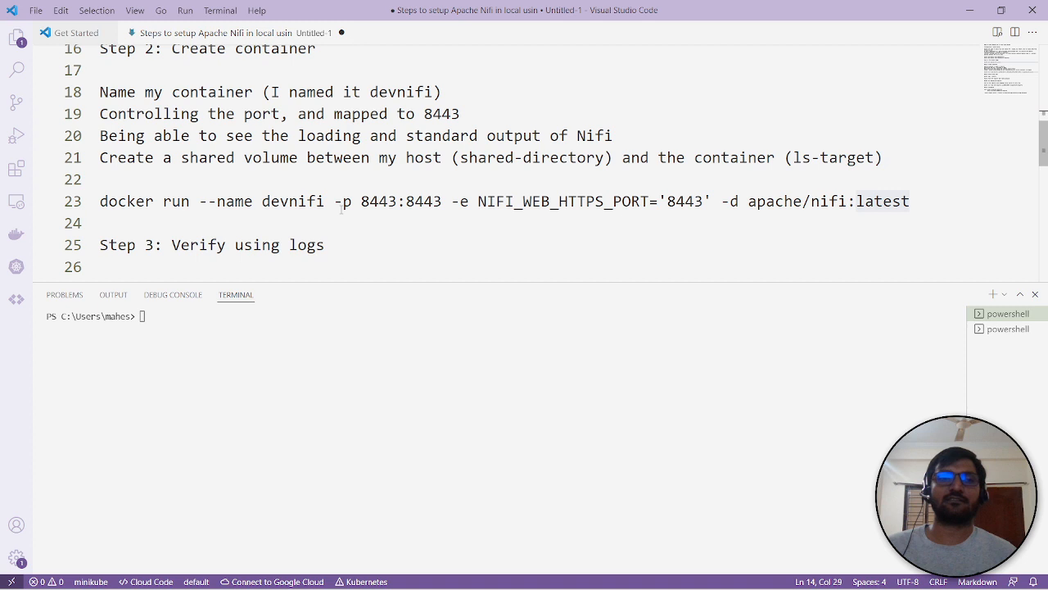
Run the devnifi container on port 8443 and the nifi-registry container on 18080:18080 from apache/nifi-registry.
{"action": "double_click", "coordinate": [291, 200]}
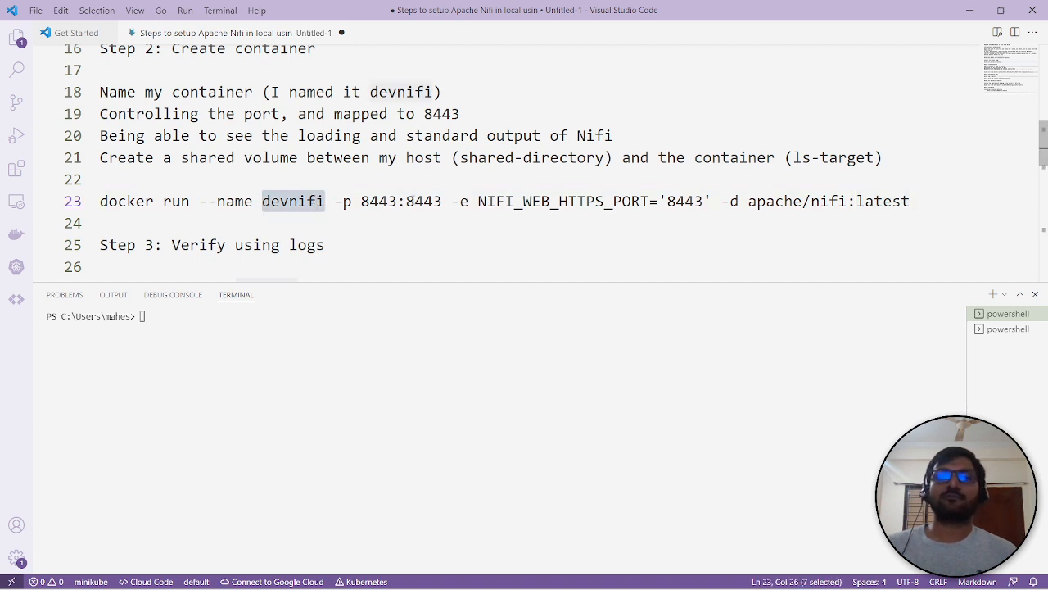
{"action": "left_click", "coordinate": [550, 201]}
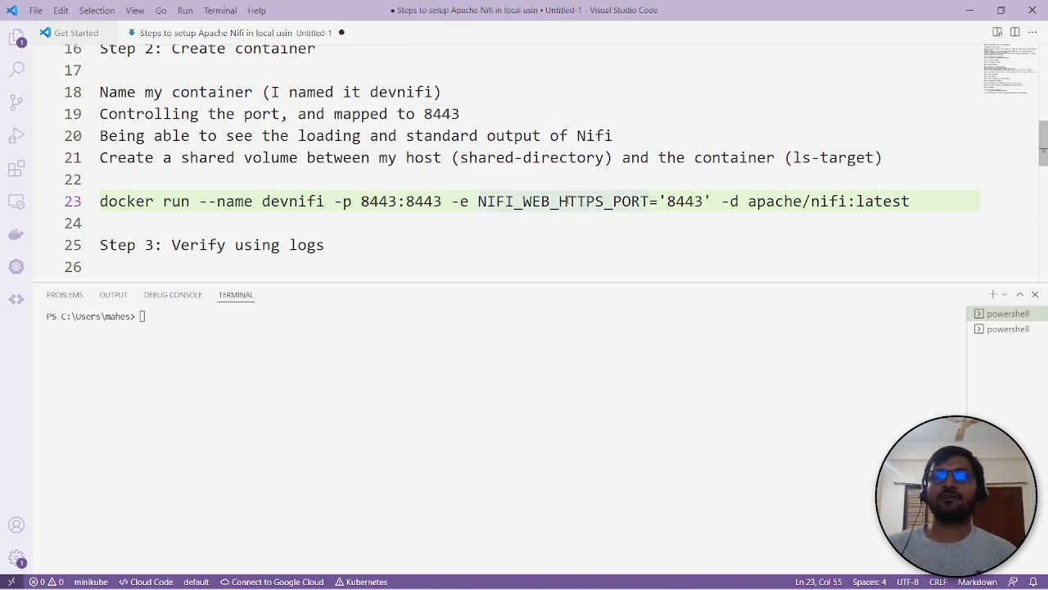
{"action": "double_click", "coordinate": [563, 200]}
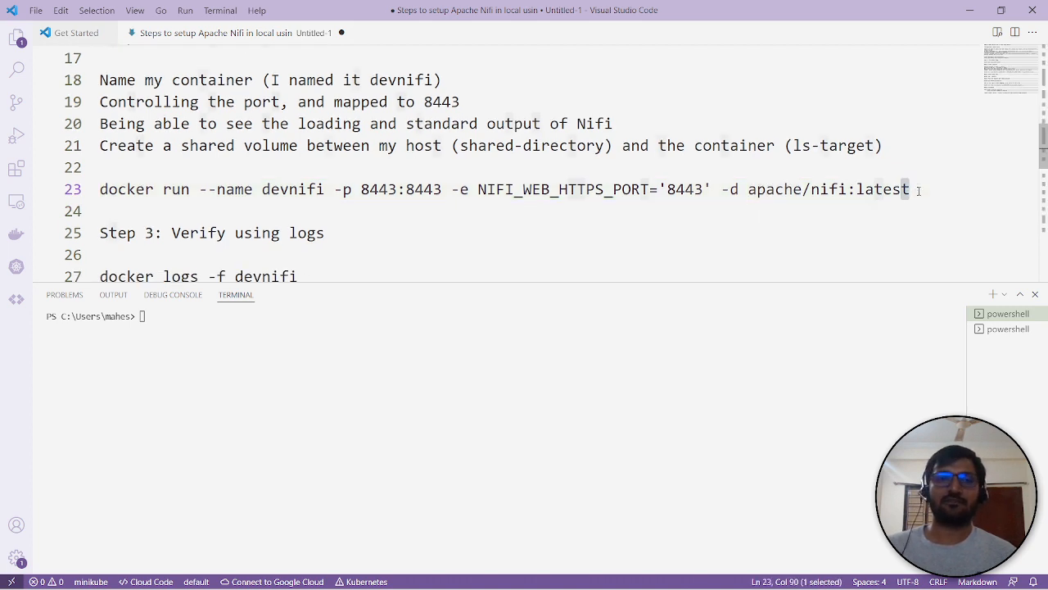
{"action": "double_click", "coordinate": [883, 190]}
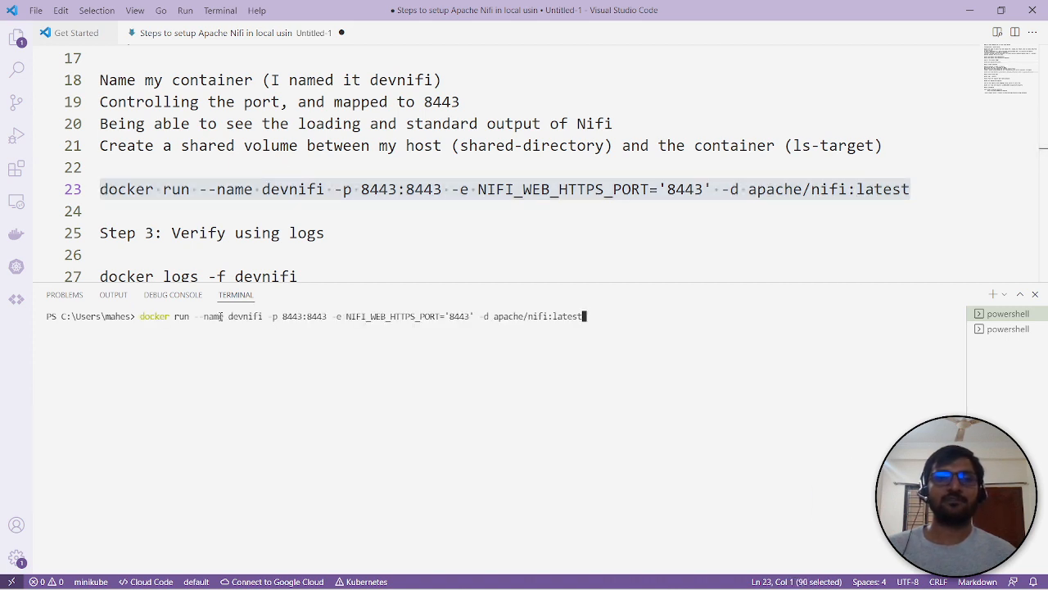
{"action": "key", "text": "Enter"}
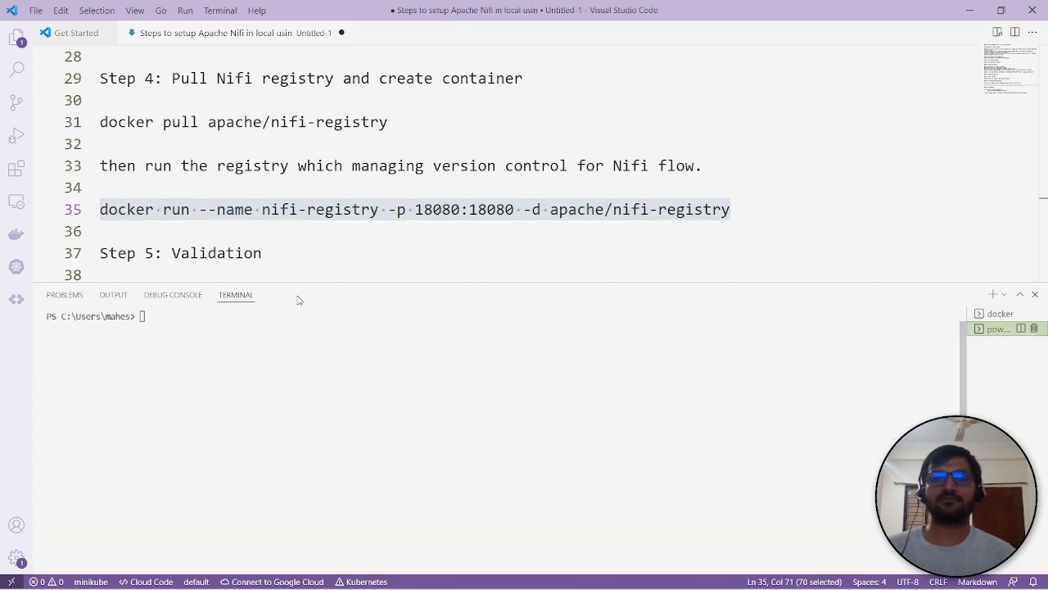
{"action": "type", "text": "docker run --name nifi-registry -p 18080:18080 -d apache/nifi-registry"}
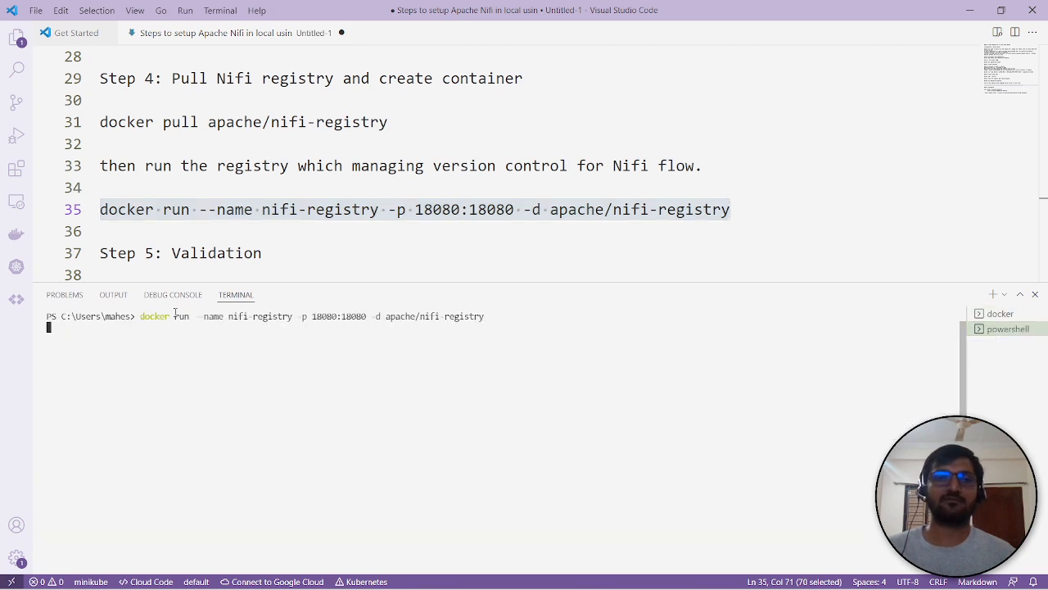
{"action": "key", "text": "Enter"}
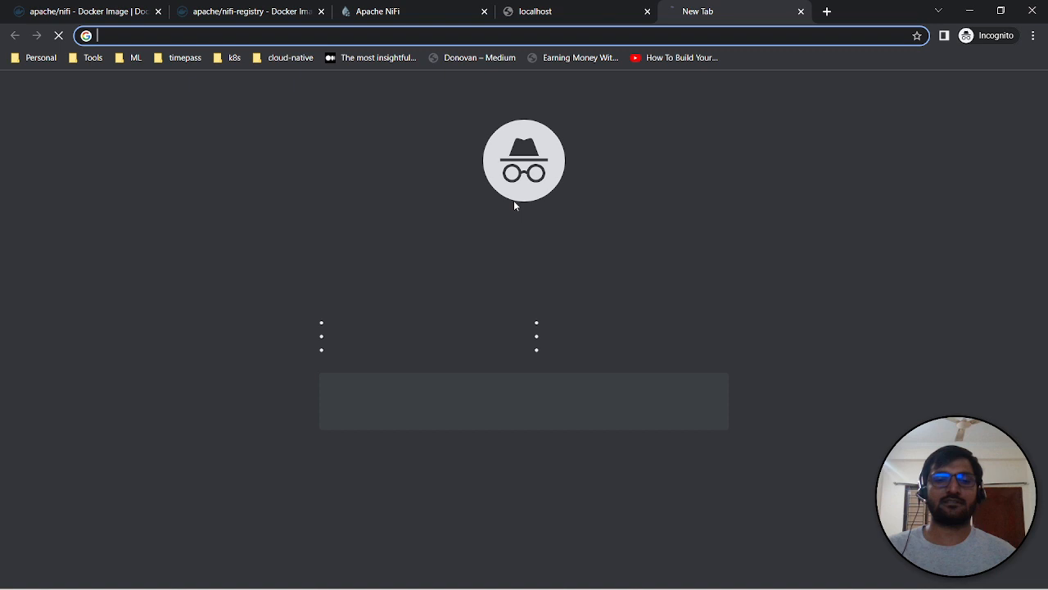
Load localhost:18080/nifi-registry/, find localhost:8443/nifi still unreachable, and return to the Apache NiFi site.
{"action": "type", "text": "localhost:18080/nifi-registry/"}
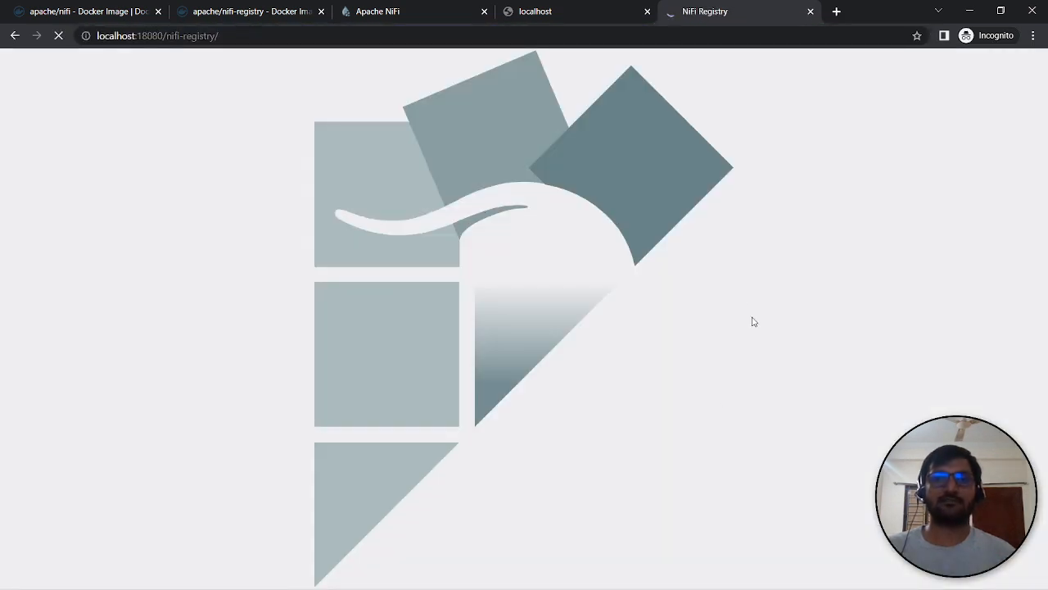
{"action": "left_click", "coordinate": [534, 11]}
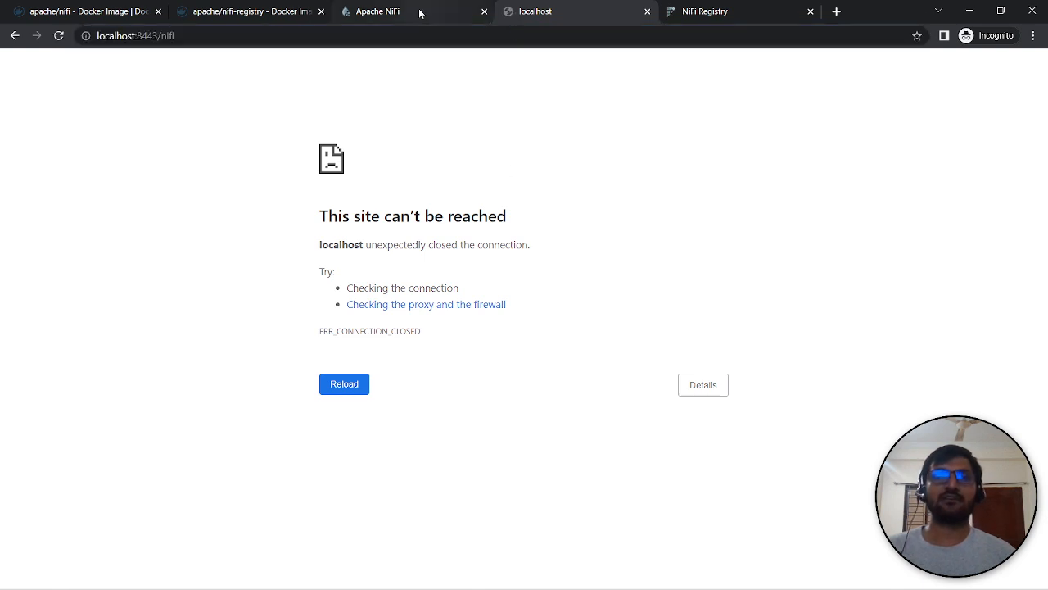
{"action": "left_click", "coordinate": [385, 11]}
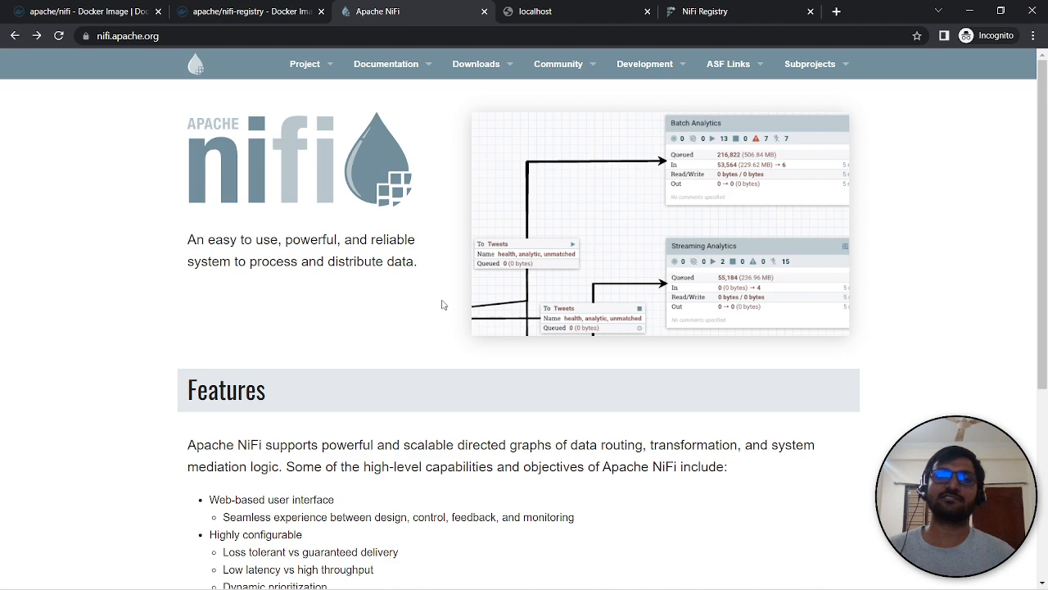
Scroll through the features list on the Apache NiFi homepage.
{"action": "scroll", "scroll_direction": "down", "scroll_amount": 3}
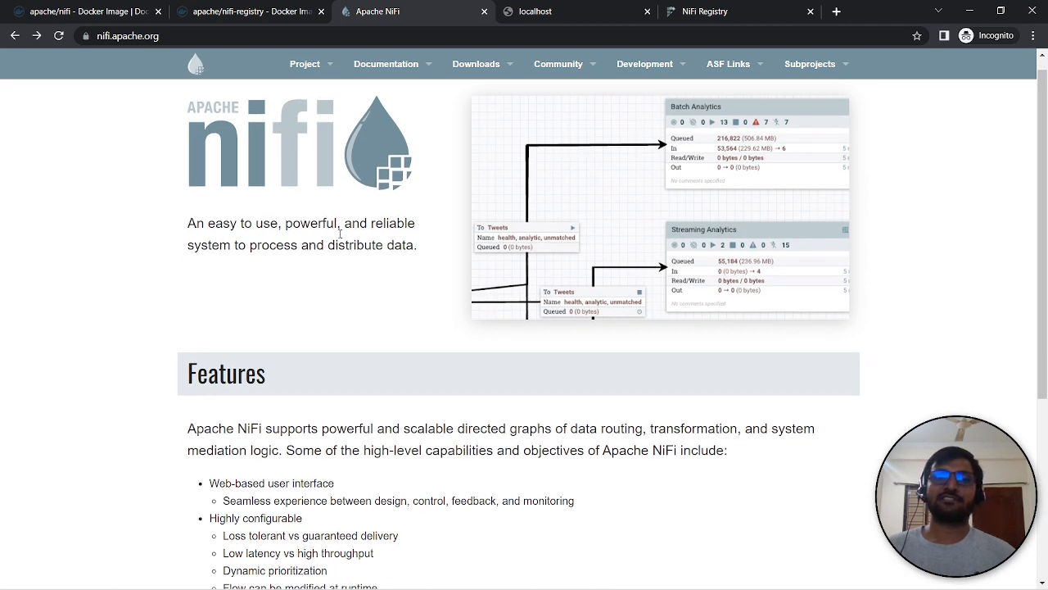
{"action": "mouse_move", "coordinate": [622, 157]}
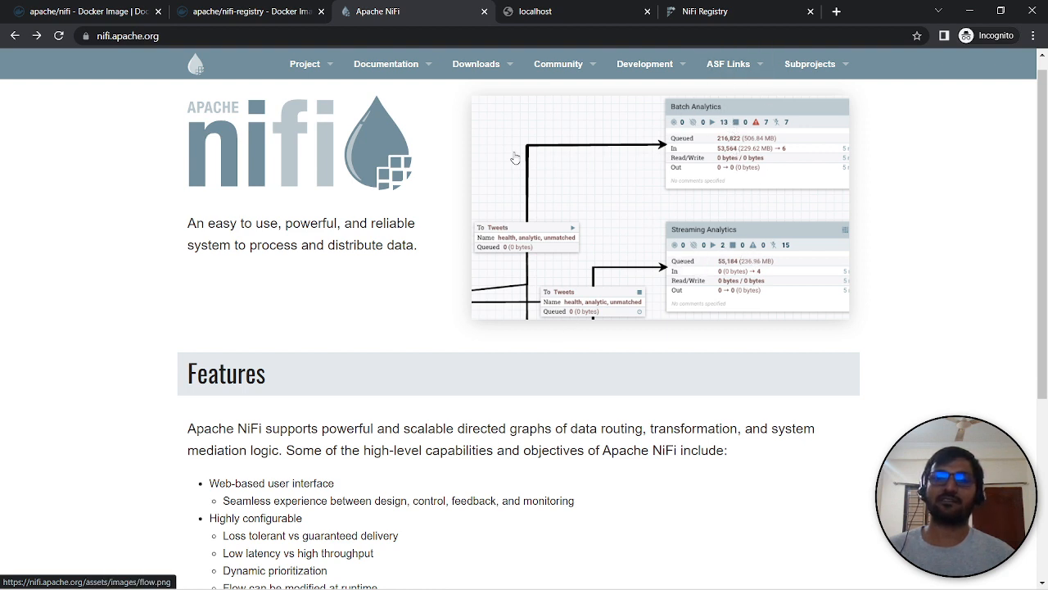
{"action": "mouse_move", "coordinate": [734, 162]}
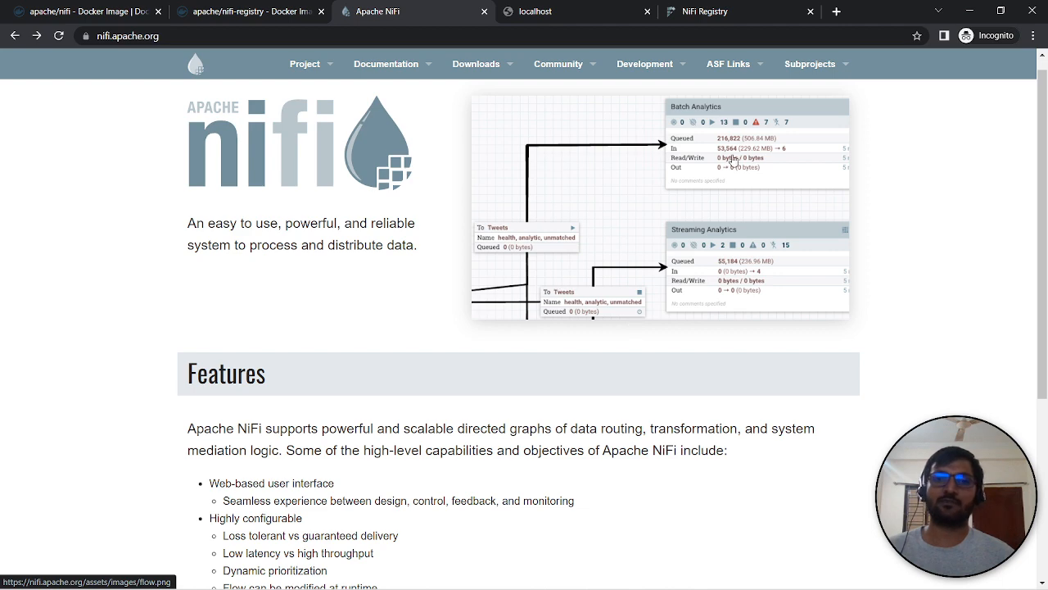
{"action": "scroll", "scroll_direction": "down", "scroll_amount": 3}
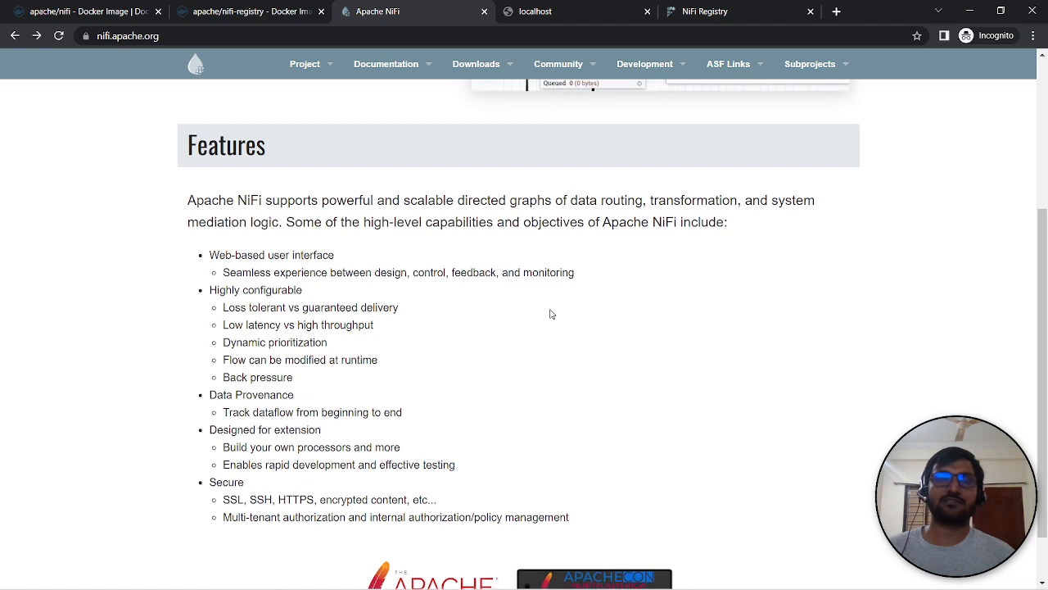
{"action": "scroll", "scroll_direction": "down", "scroll_amount": 3}
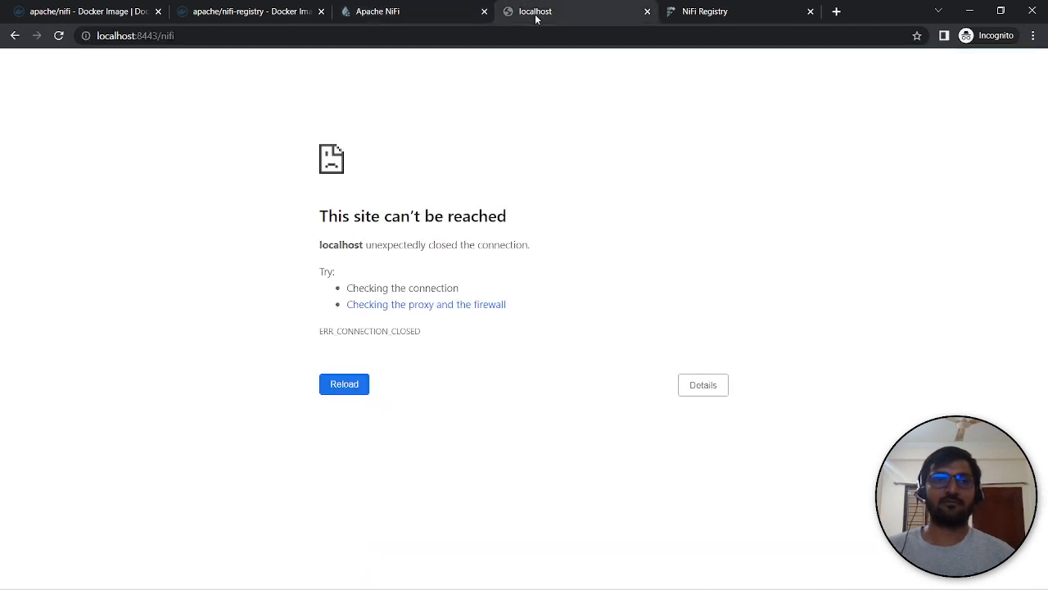
Reload localhost:8443/nifi, proceed past the untrusted-certificate warning via Advanced, and return to the Apache NiFi site.
{"action": "left_click", "coordinate": [344, 383]}
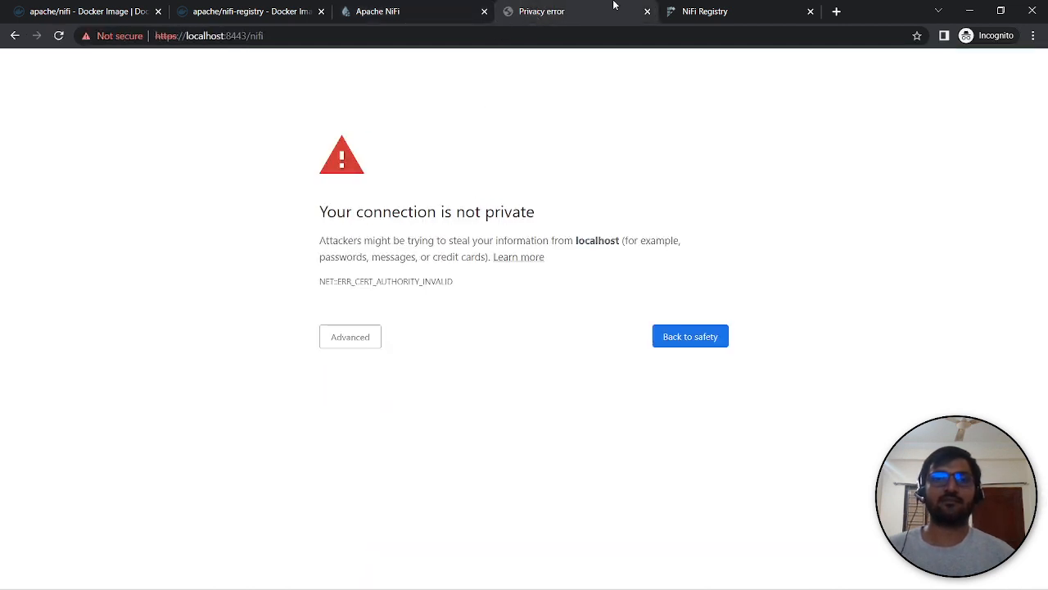
{"action": "left_click", "coordinate": [351, 338]}
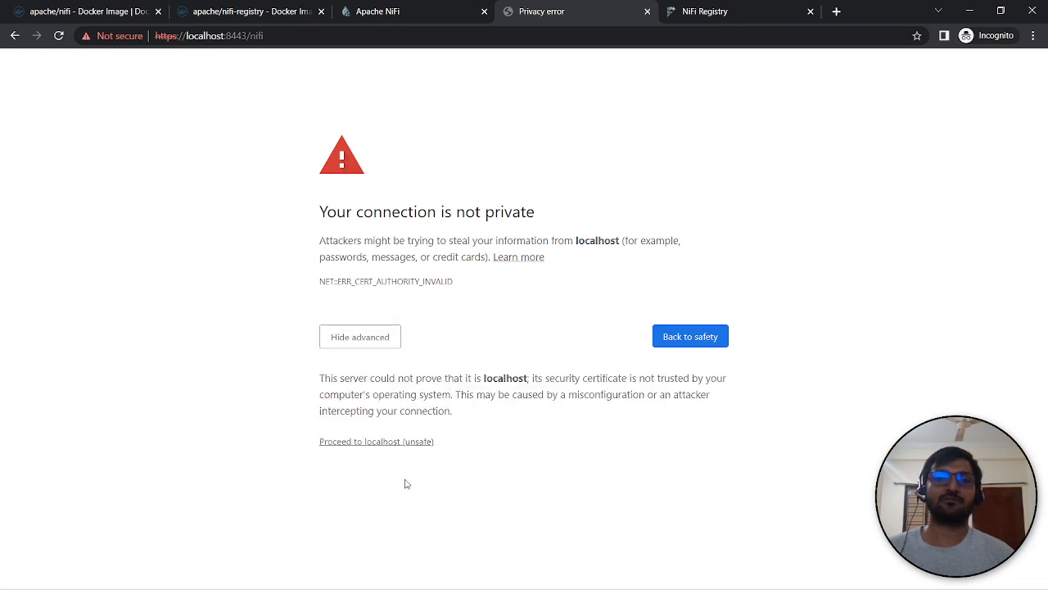
{"action": "left_click", "coordinate": [59, 36]}
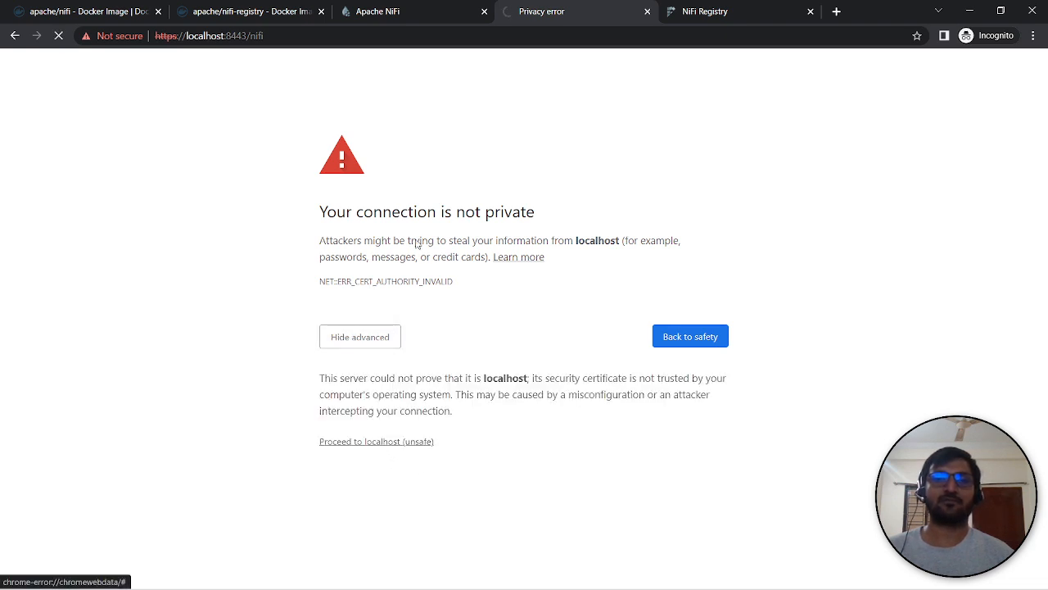
{"action": "left_click", "coordinate": [377, 441]}
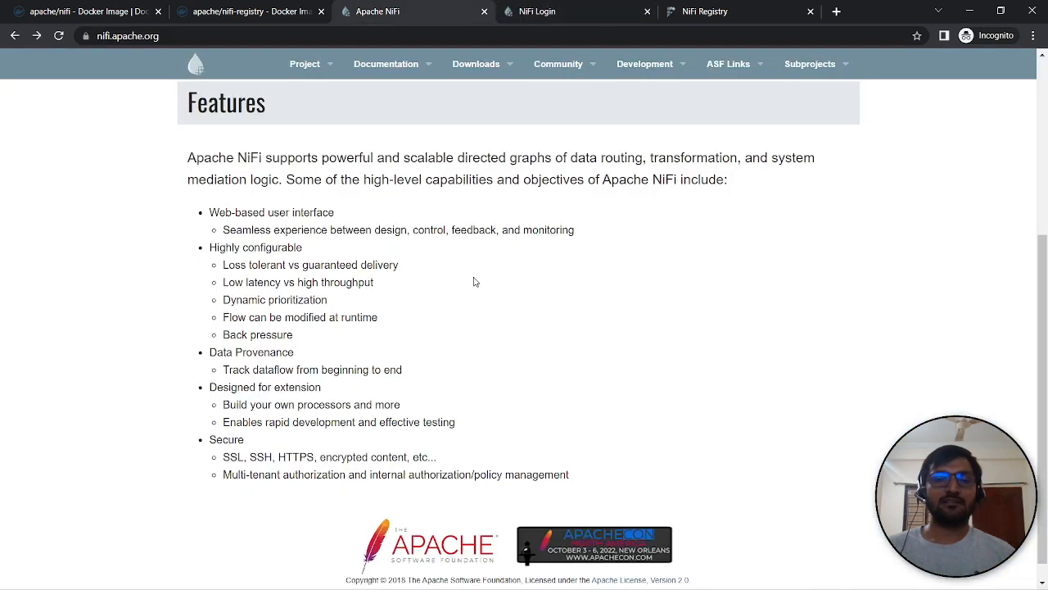
{"action": "scroll", "scroll_direction": "down", "scroll_amount": 3}
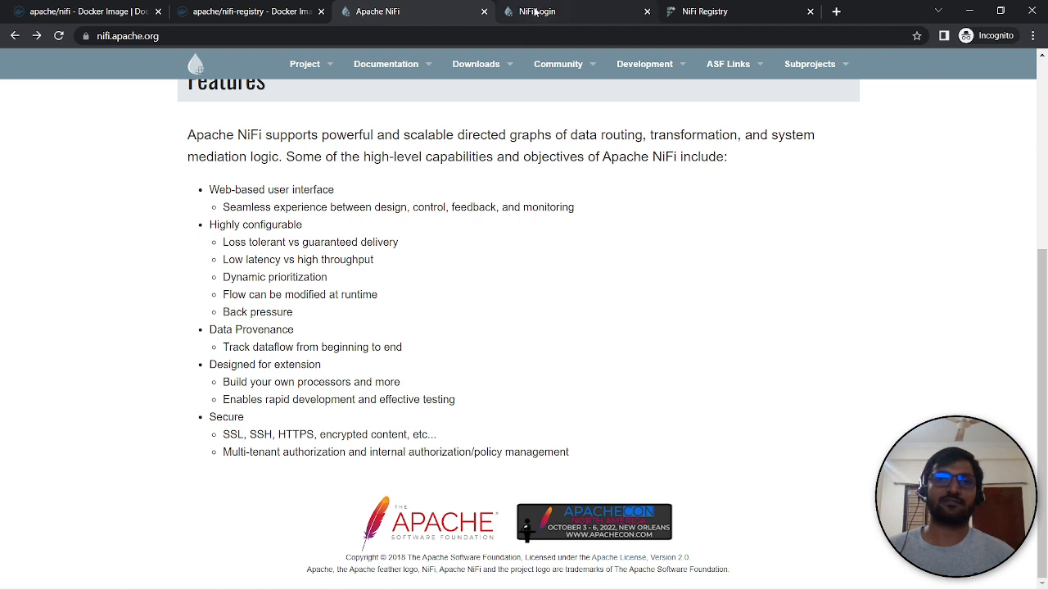
Log in to NiFi with the generated single-user credentials to reach the empty flow canvas.
{"action": "left_click", "coordinate": [537, 11]}
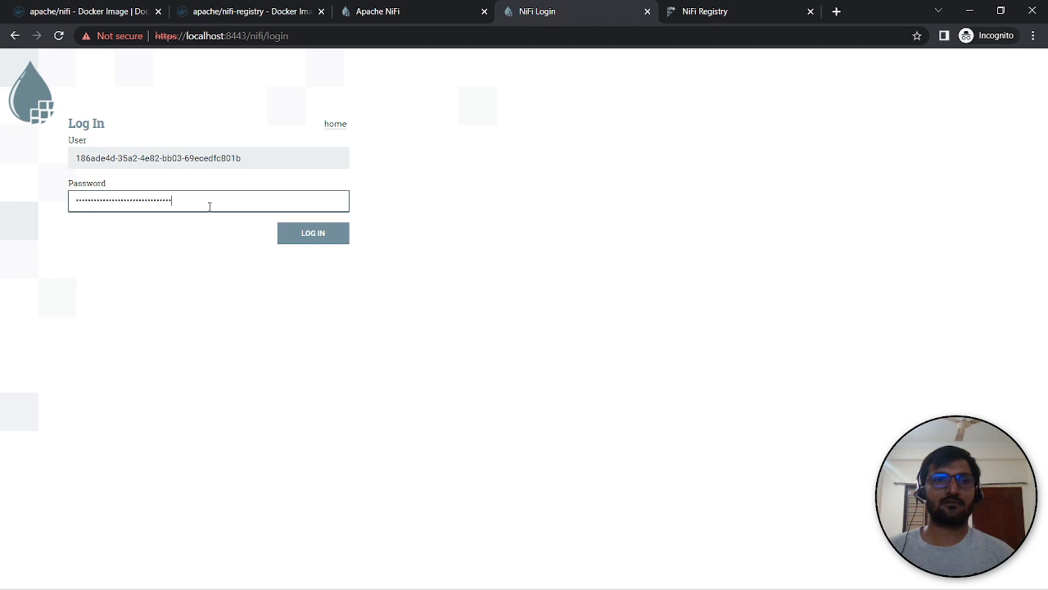
{"action": "left_click", "coordinate": [313, 233]}
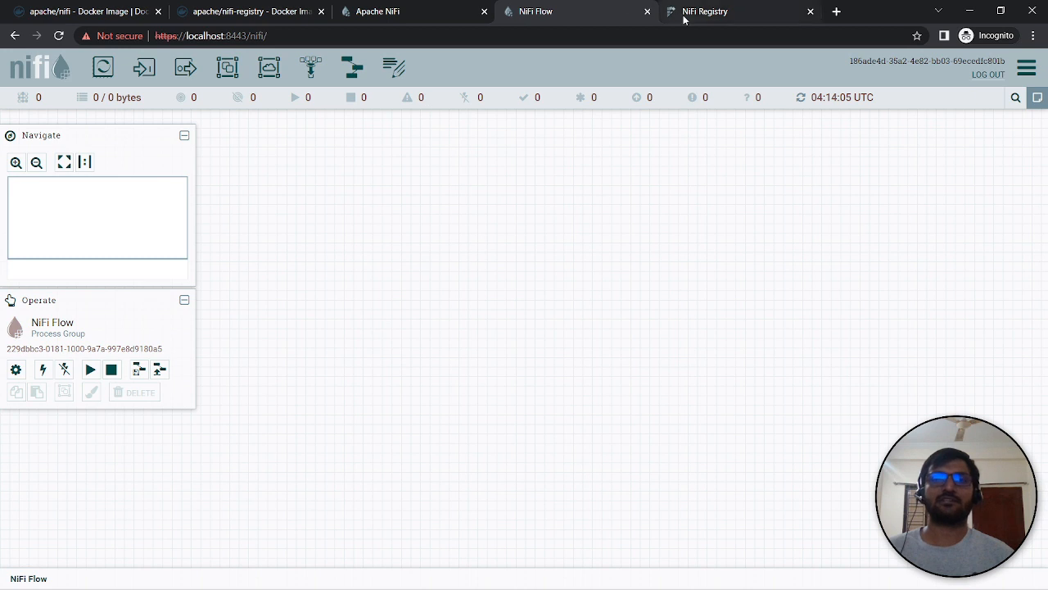
{"action": "left_click", "coordinate": [705, 10]}
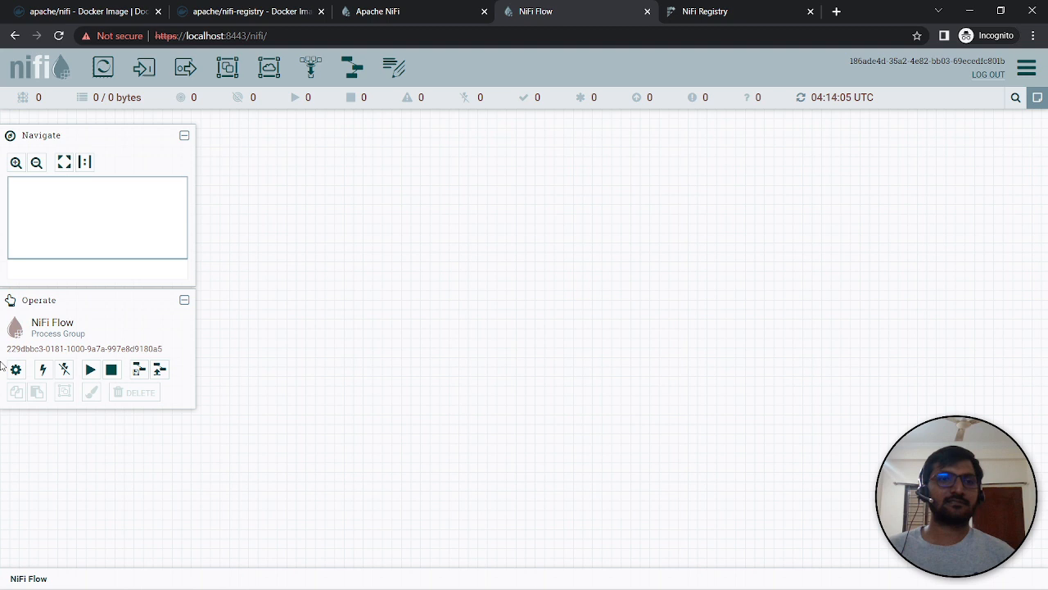
{"action": "left_click", "coordinate": [15, 370]}
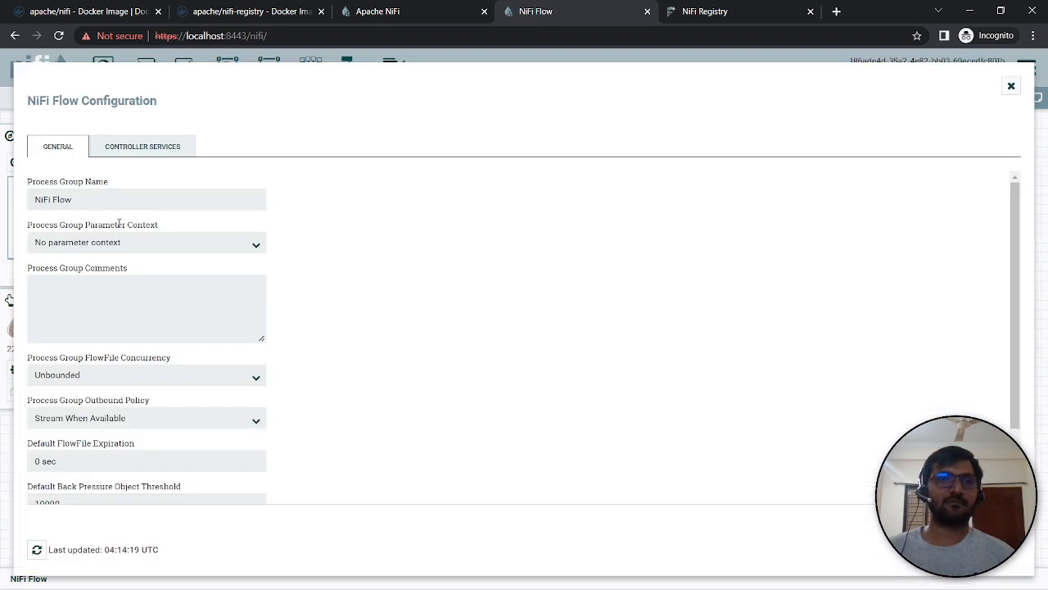
{"action": "left_click", "coordinate": [1011, 85]}
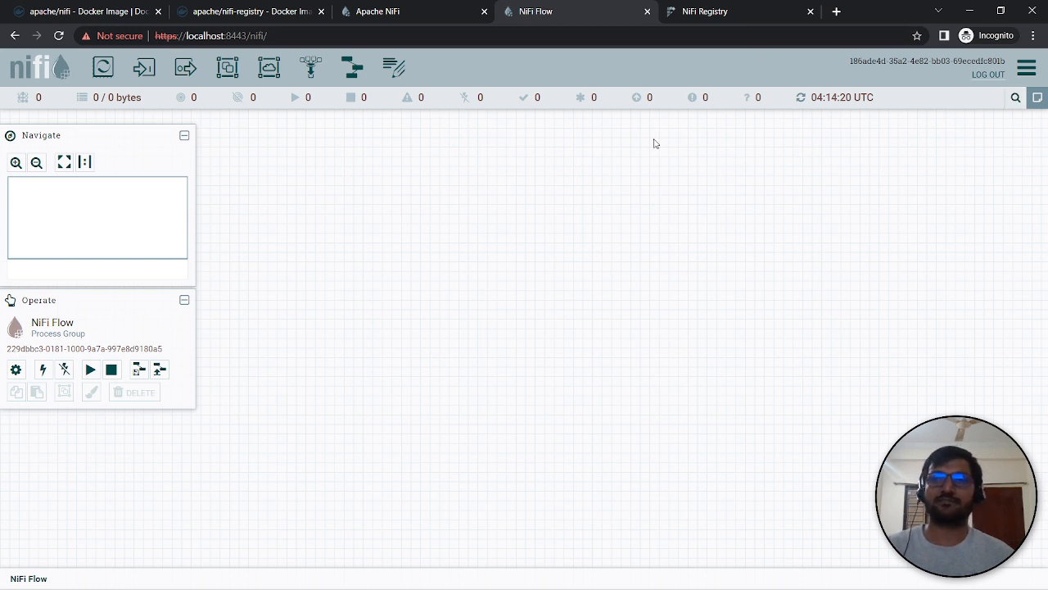
{"action": "mouse_move", "coordinate": [144, 69]}
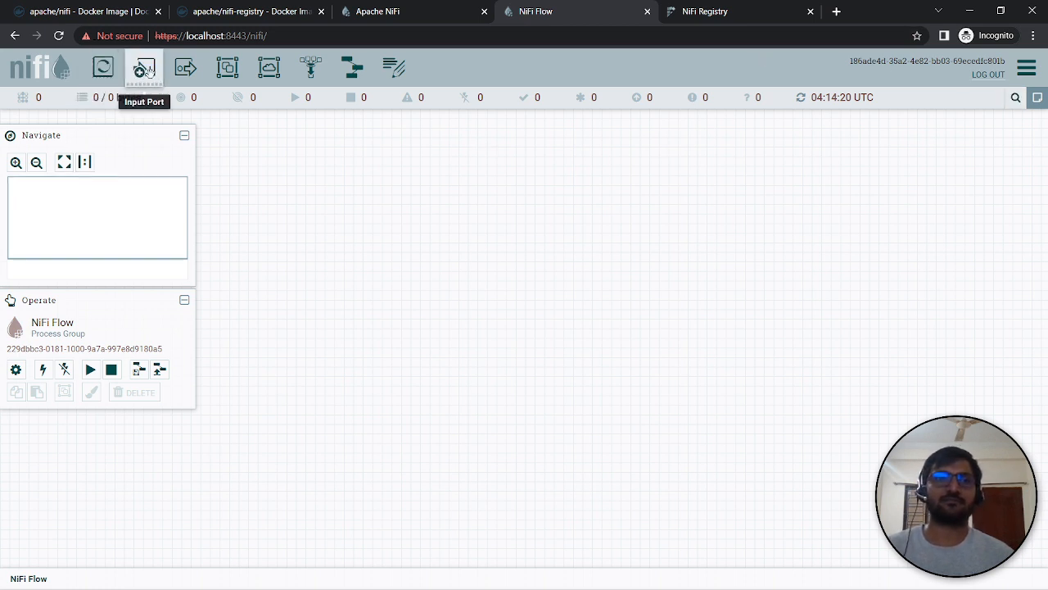
{"action": "mouse_move", "coordinate": [228, 67]}
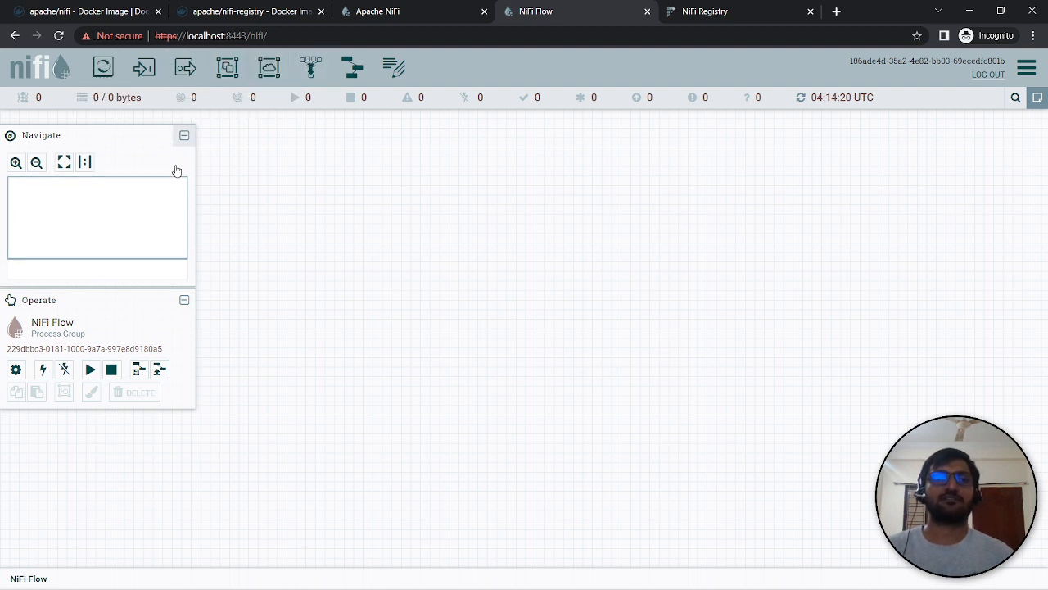
{"action": "mouse_move", "coordinate": [269, 67]}
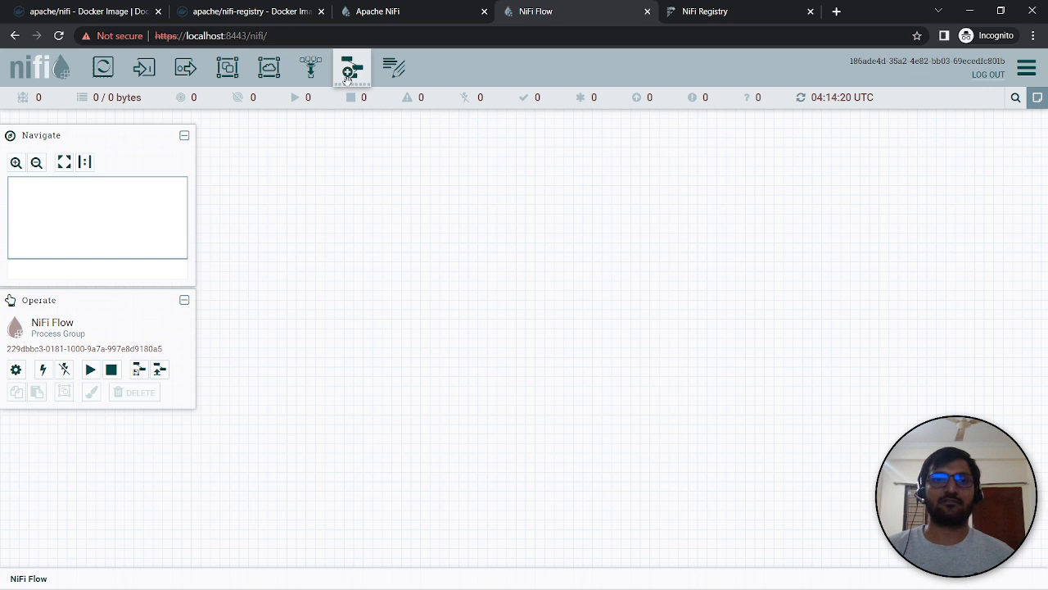
{"action": "mouse_move", "coordinate": [352, 69]}
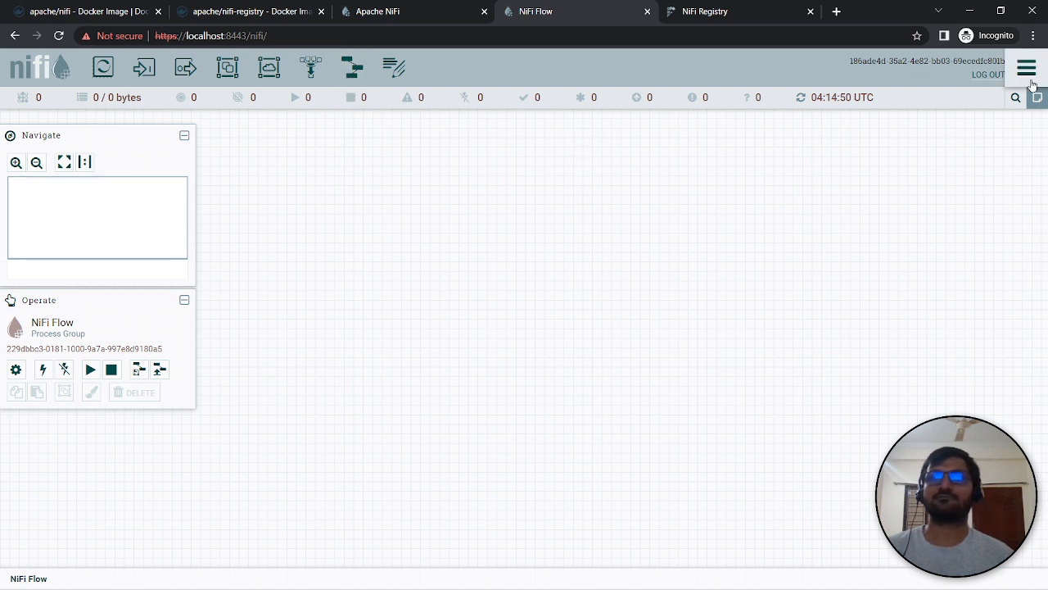
View the empty Flow Configuration History from the global menu, cancel its filter dialog, and return to the canvas.
{"action": "left_click", "coordinate": [1027, 67]}
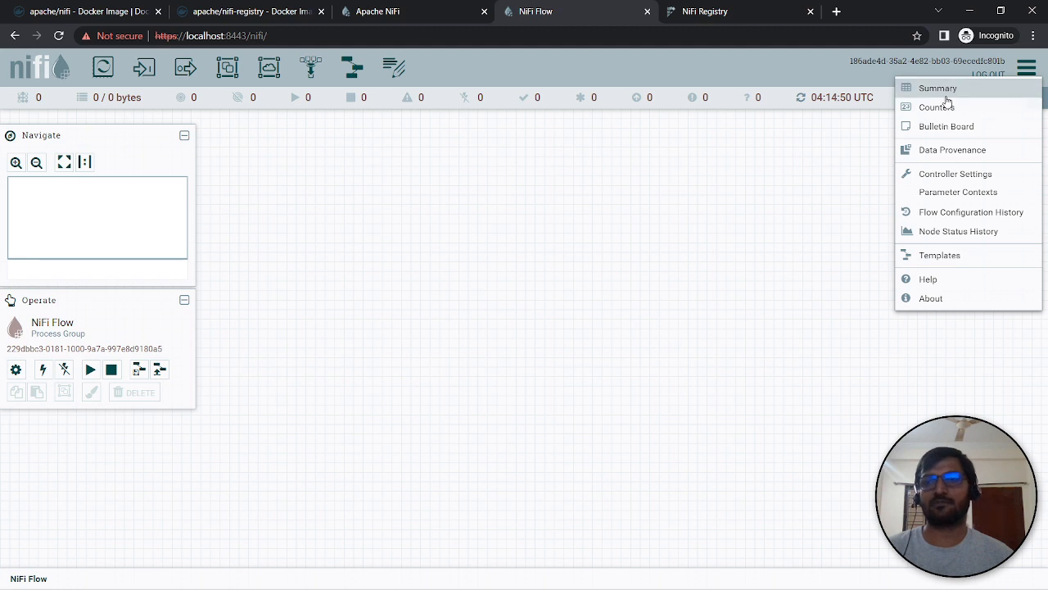
{"action": "mouse_move", "coordinate": [953, 161]}
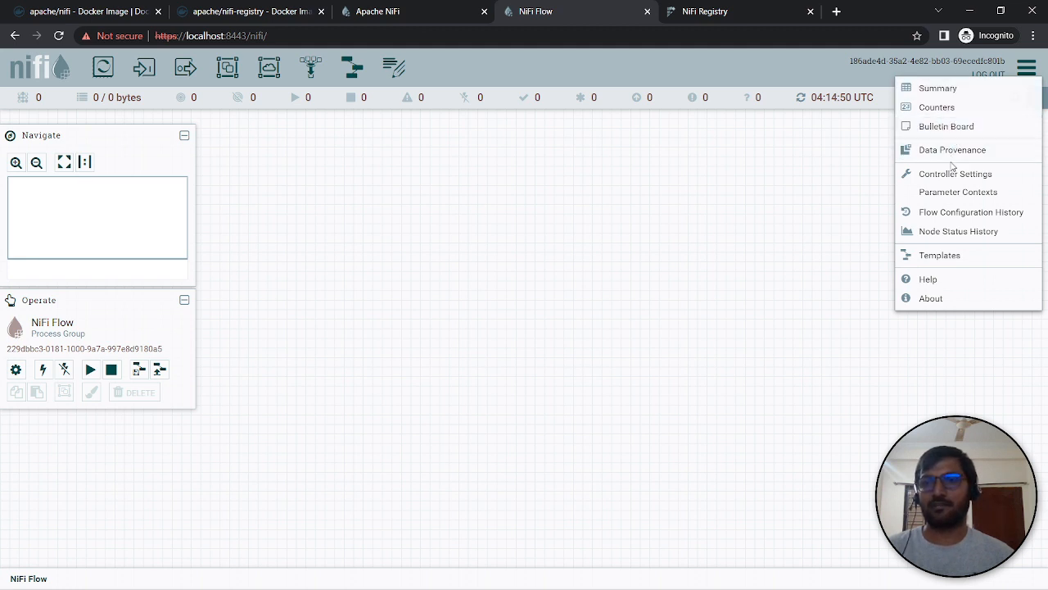
{"action": "mouse_move", "coordinate": [955, 174]}
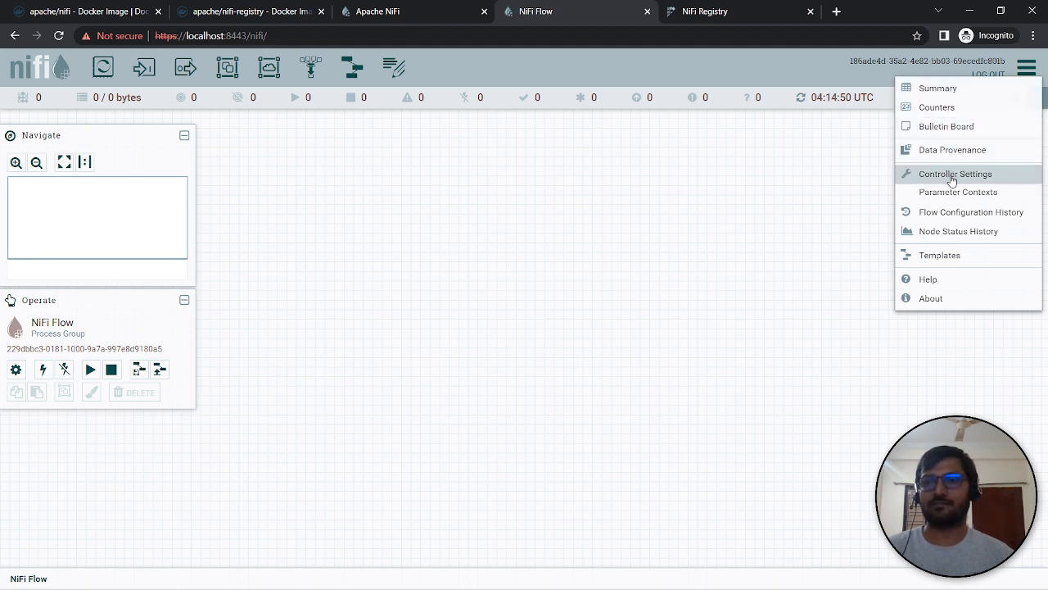
{"action": "left_click", "coordinate": [969, 212]}
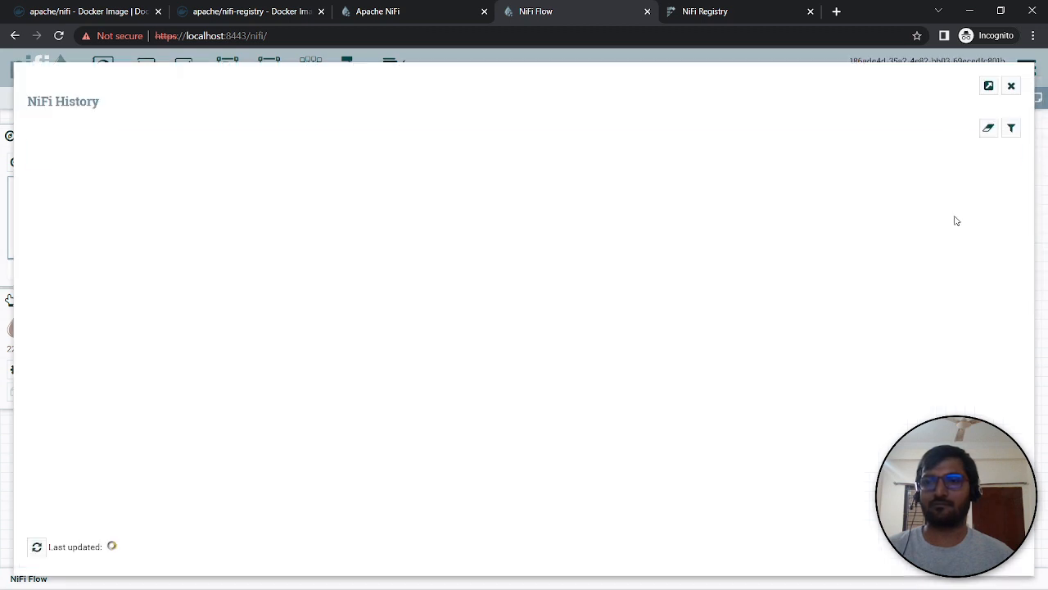
{"action": "left_click", "coordinate": [990, 127]}
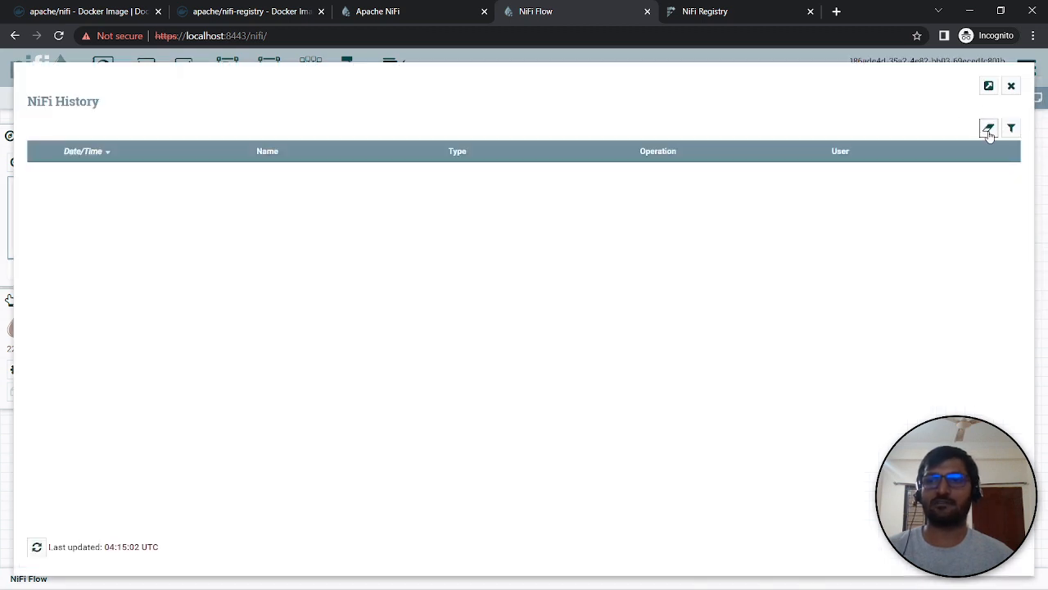
{"action": "left_click", "coordinate": [989, 127]}
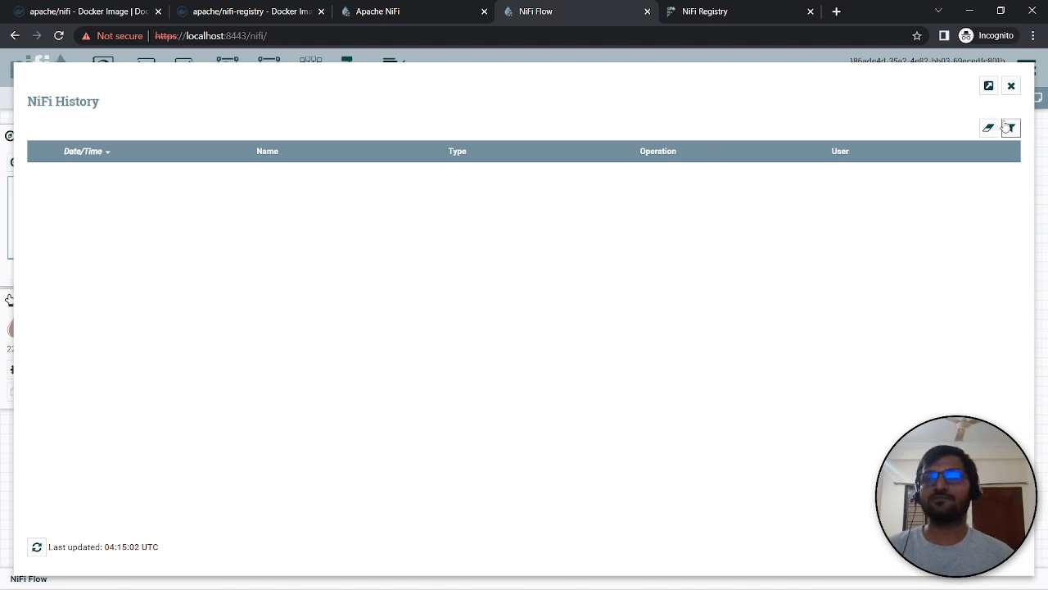
{"action": "left_click", "coordinate": [1012, 127]}
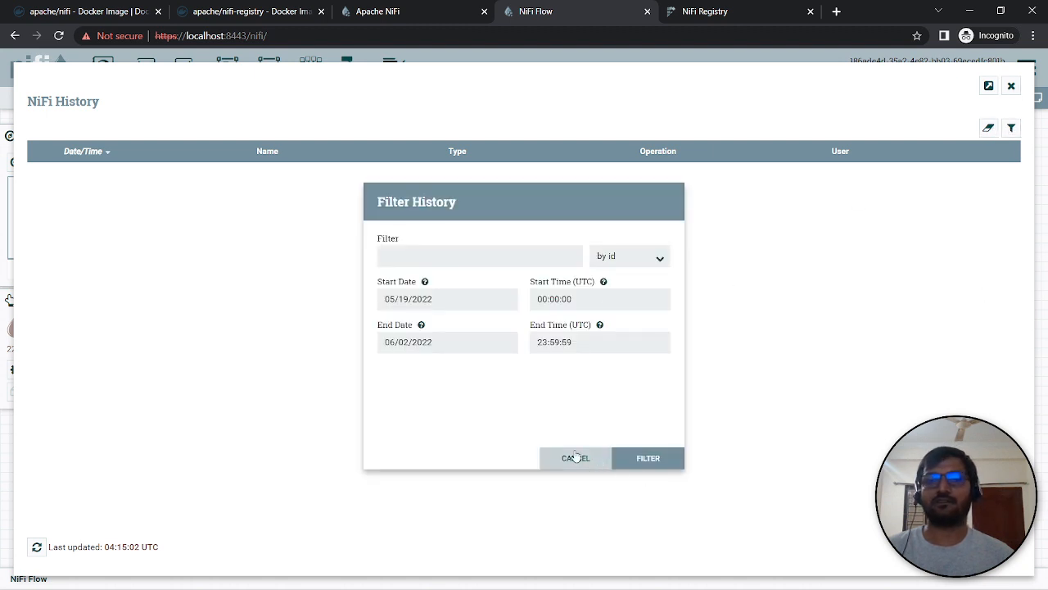
{"action": "left_click", "coordinate": [576, 459]}
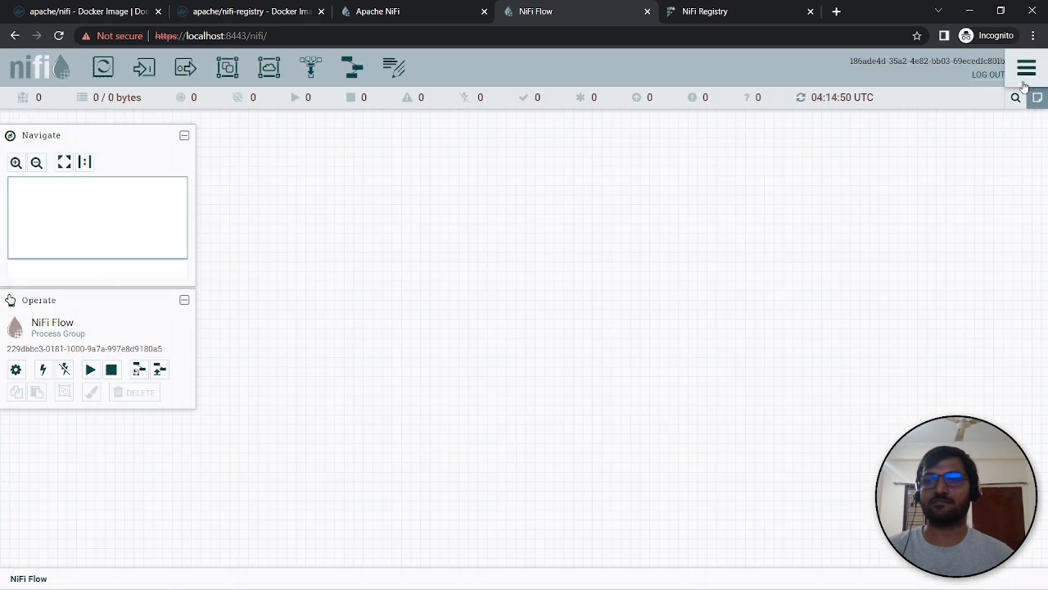
From Controller Settings' Registry Clients list, start the Add Registry Client form.
{"action": "left_click", "coordinate": [1025, 68]}
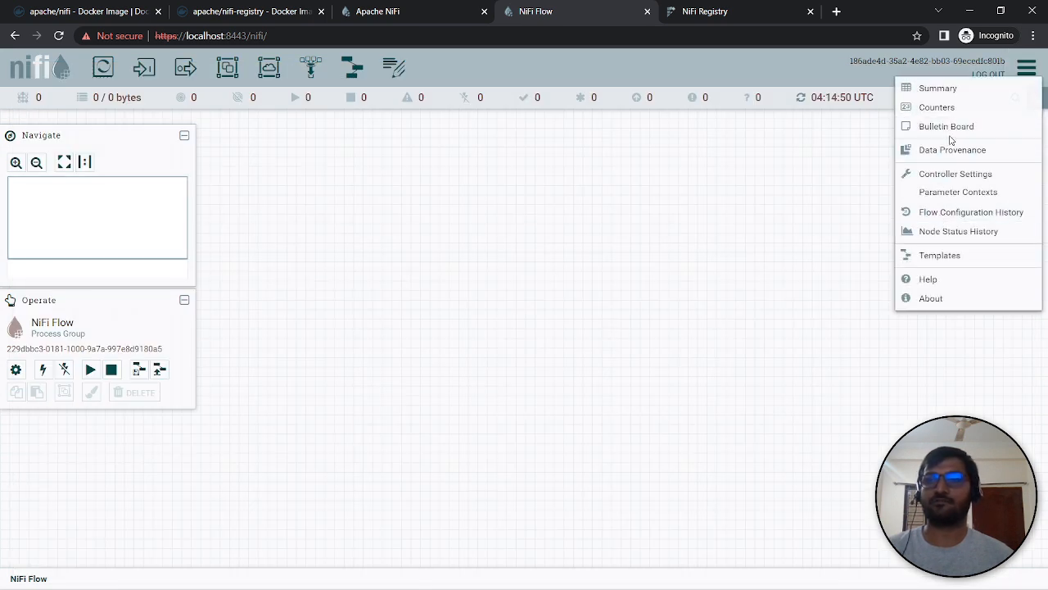
{"action": "mouse_move", "coordinate": [956, 173]}
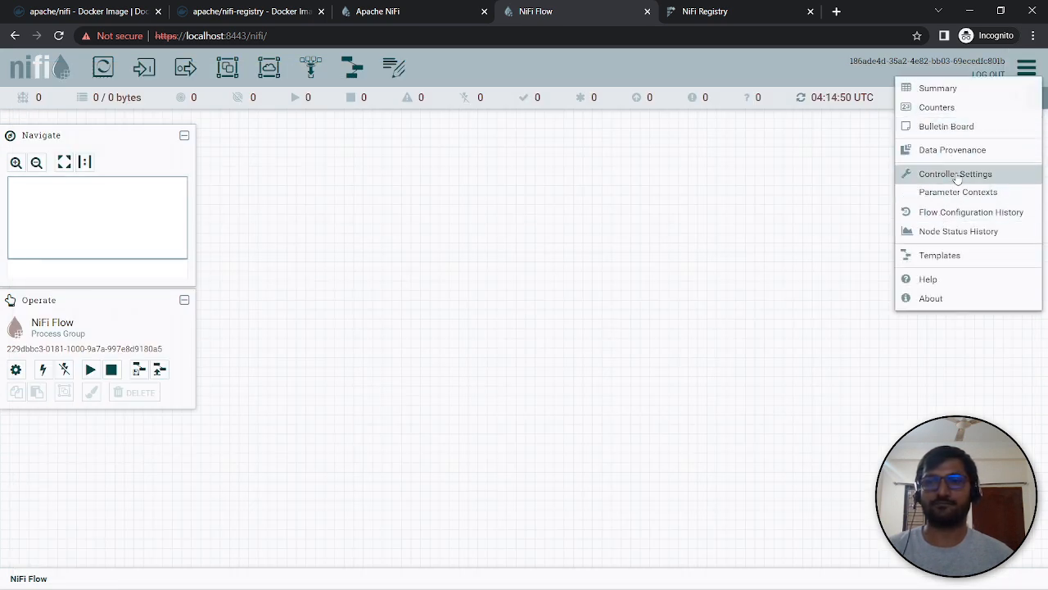
{"action": "left_click", "coordinate": [956, 173]}
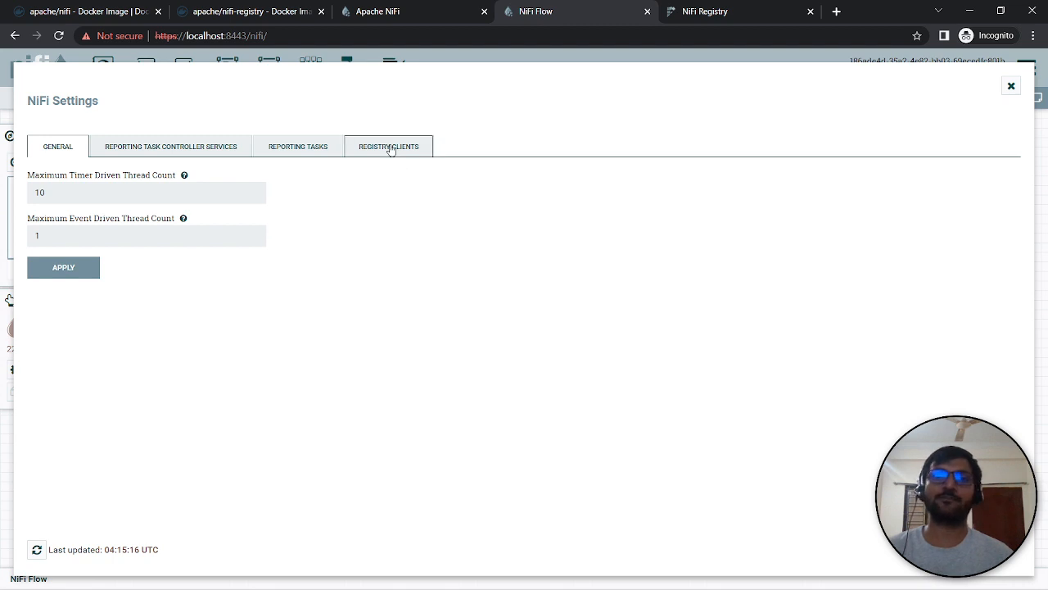
{"action": "left_click", "coordinate": [390, 148]}
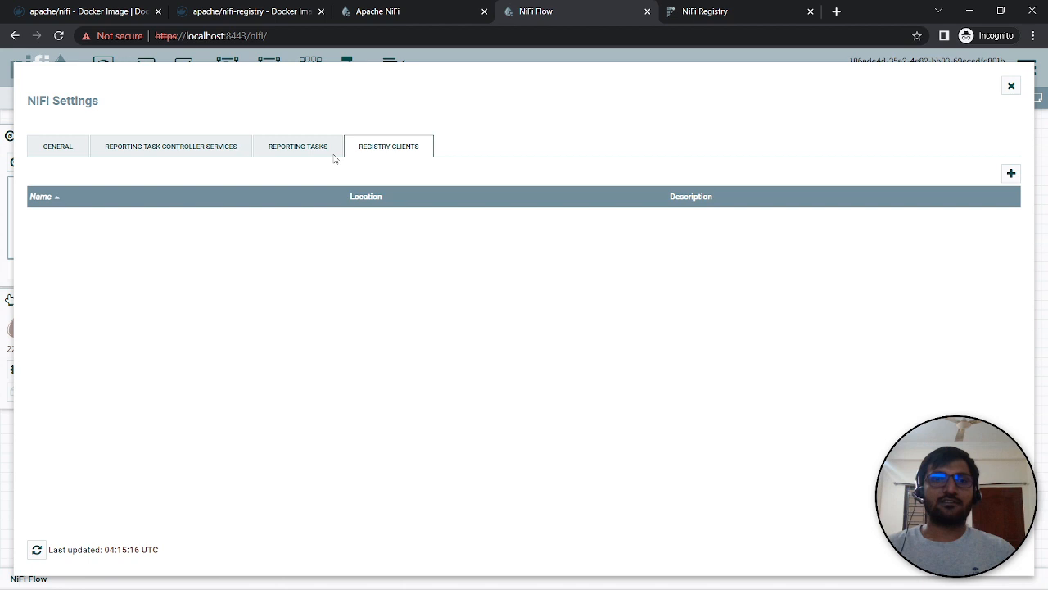
{"action": "left_click", "coordinate": [1010, 174]}
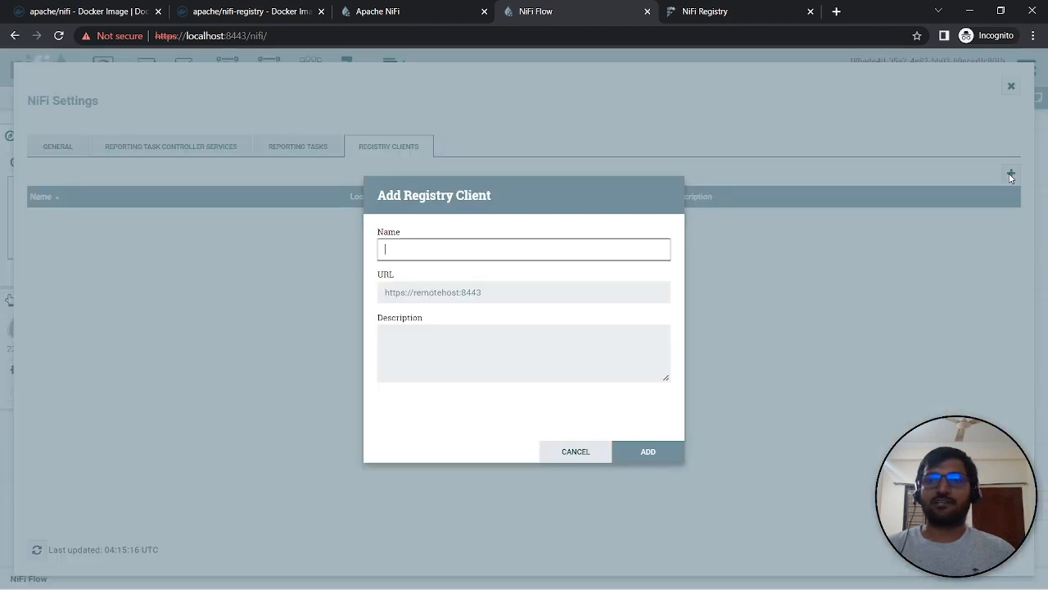
{"action": "mouse_move", "coordinate": [485, 249]}
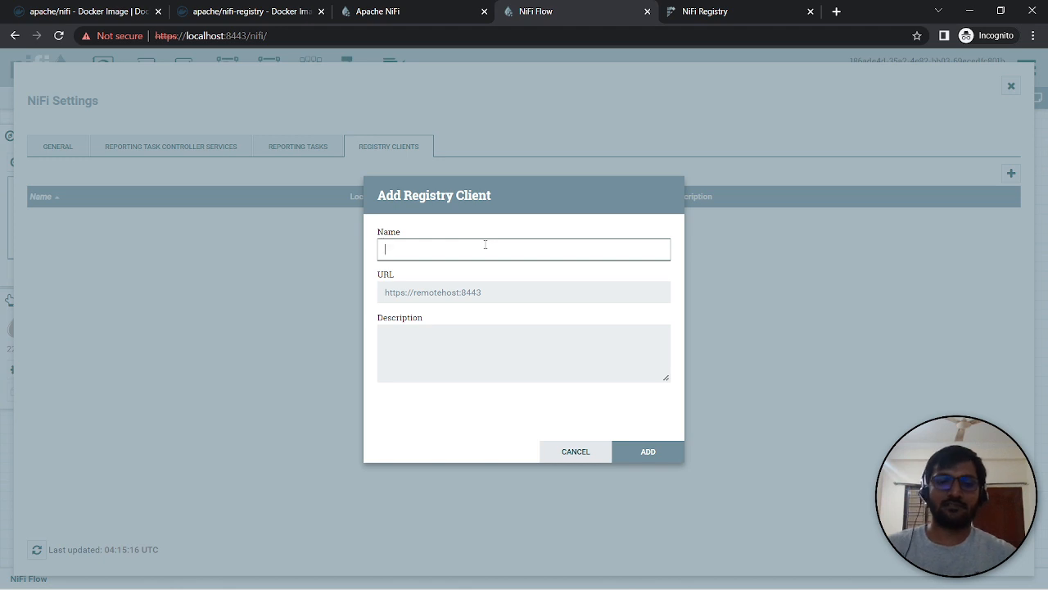
{"action": "type", "text": "Demo"}
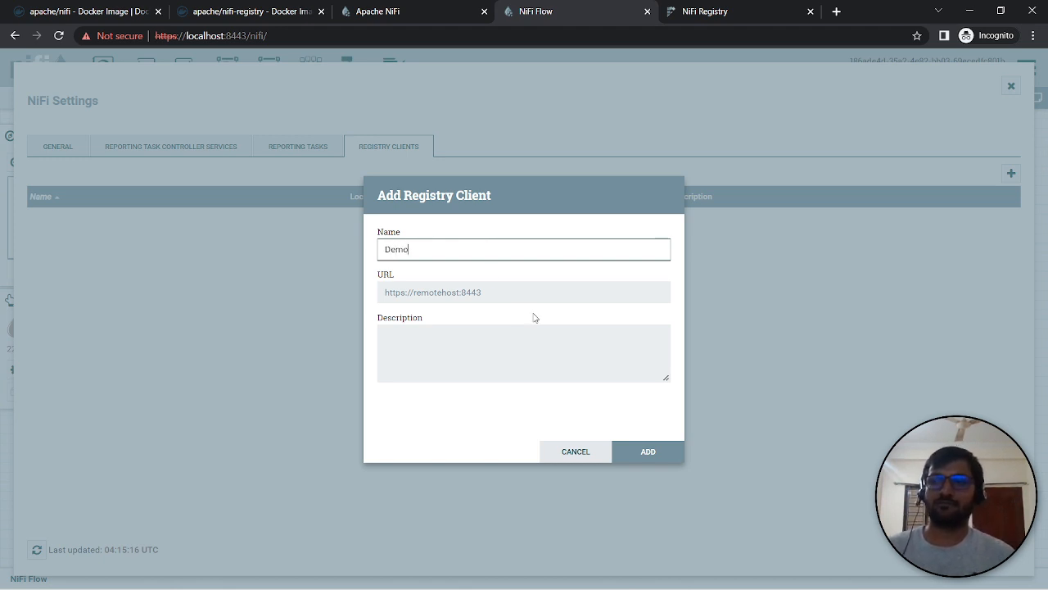
{"action": "left_click", "coordinate": [734, 10]}
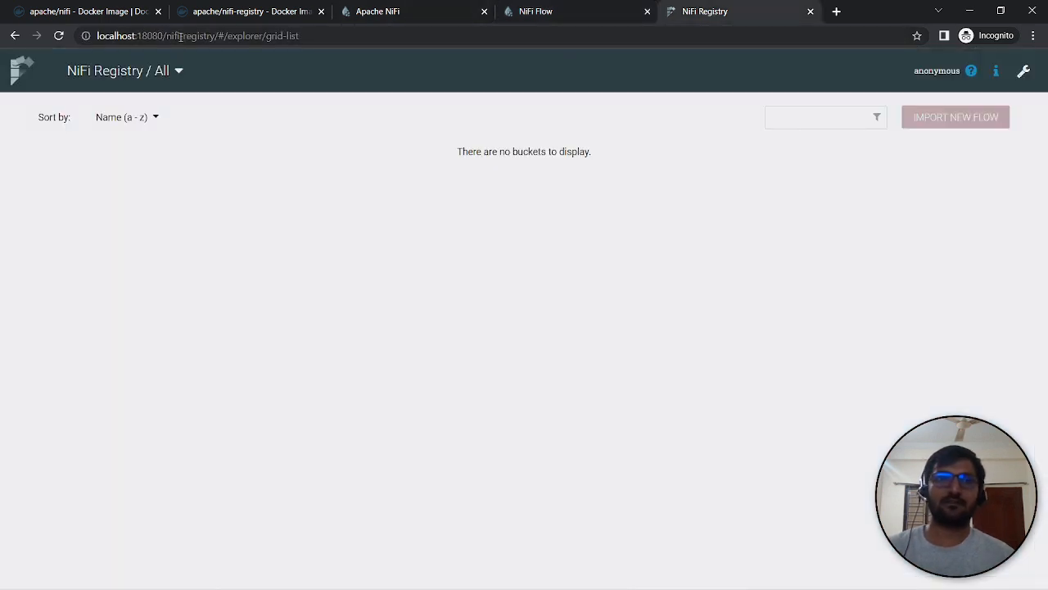
{"action": "left_click", "coordinate": [197, 36]}
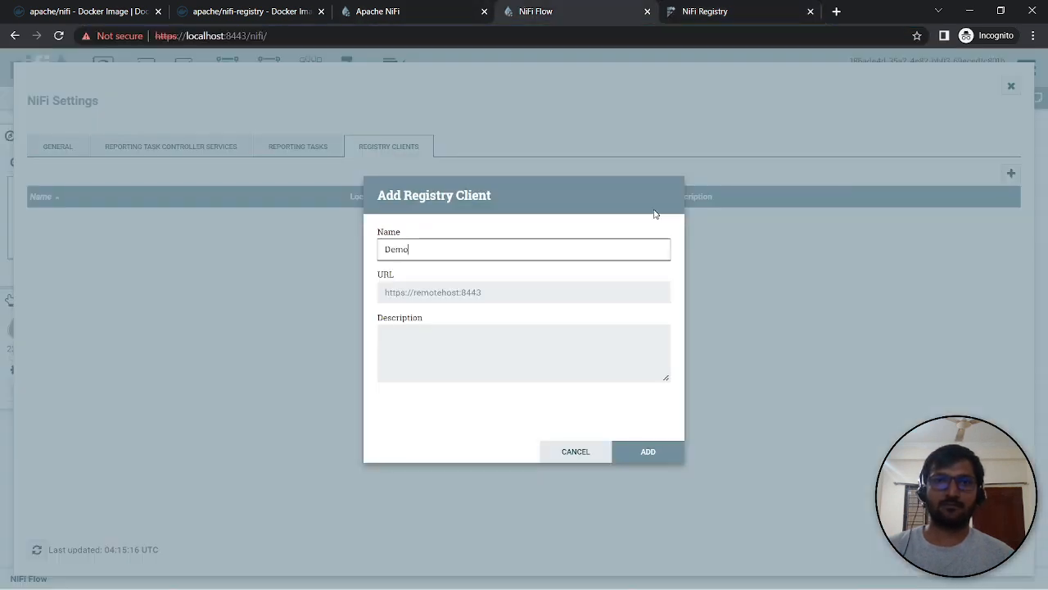
{"action": "type", "text": "http://localhost:18080/nifi-registry"}
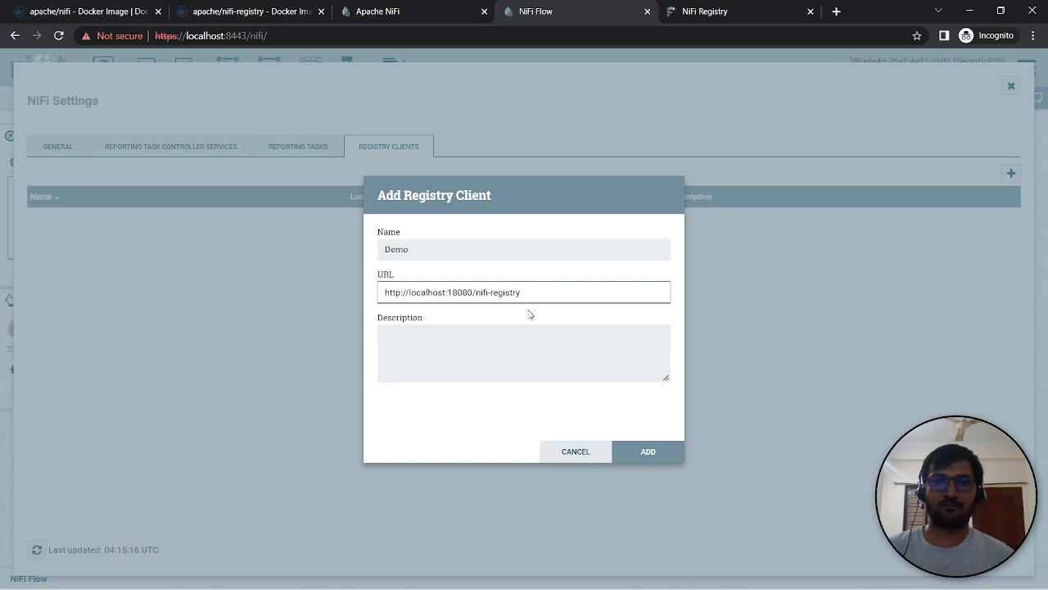
{"action": "key", "text": "Backspace"}
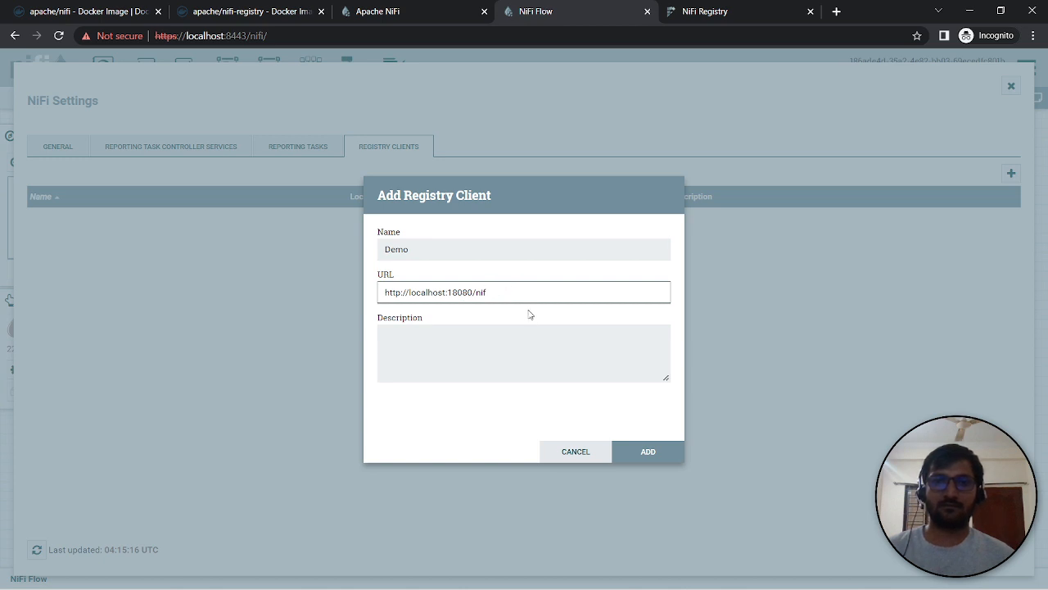
{"action": "key", "text": "BackSpace"}
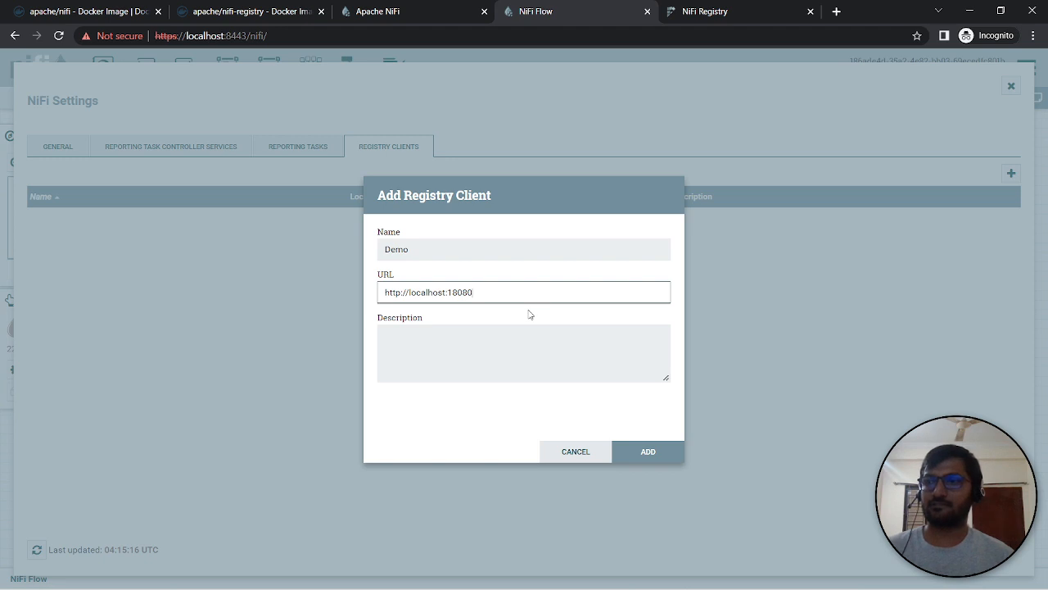
{"action": "type", "text": "/nifi-registry"}
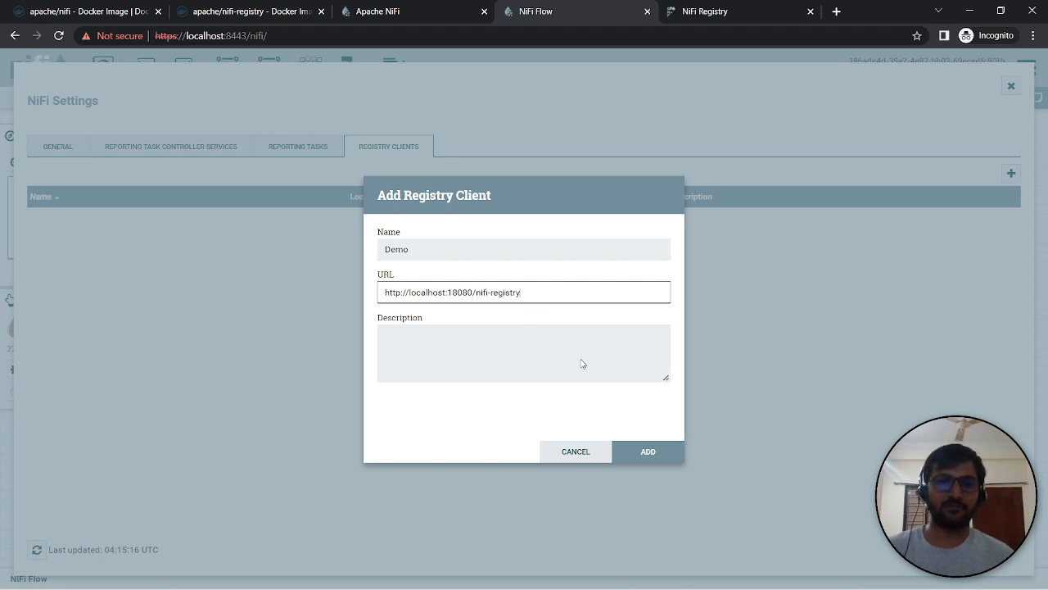
{"action": "left_click", "coordinate": [647, 452]}
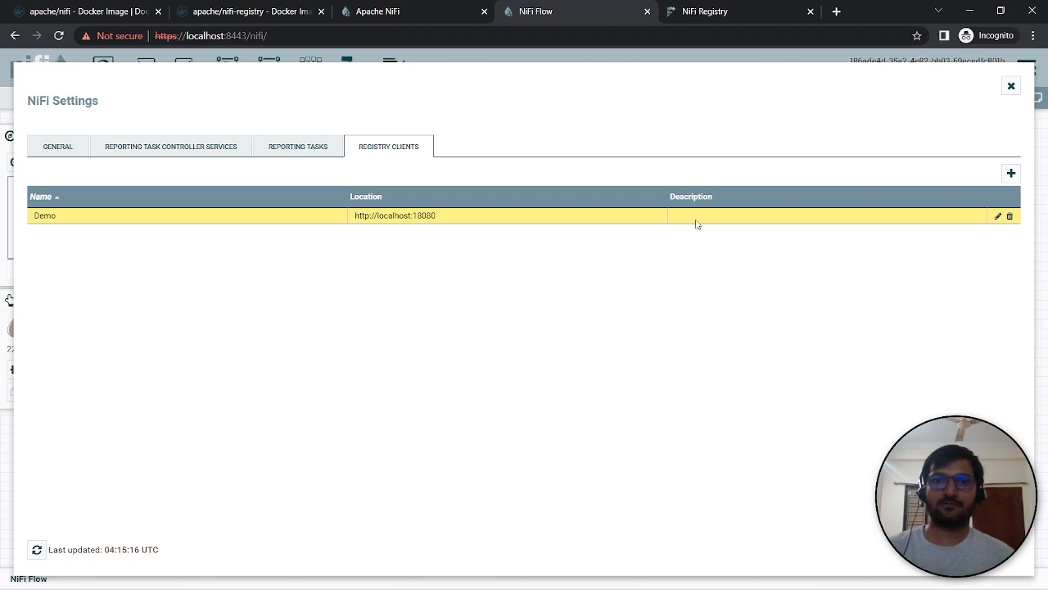
{"action": "mouse_move", "coordinate": [298, 147]}
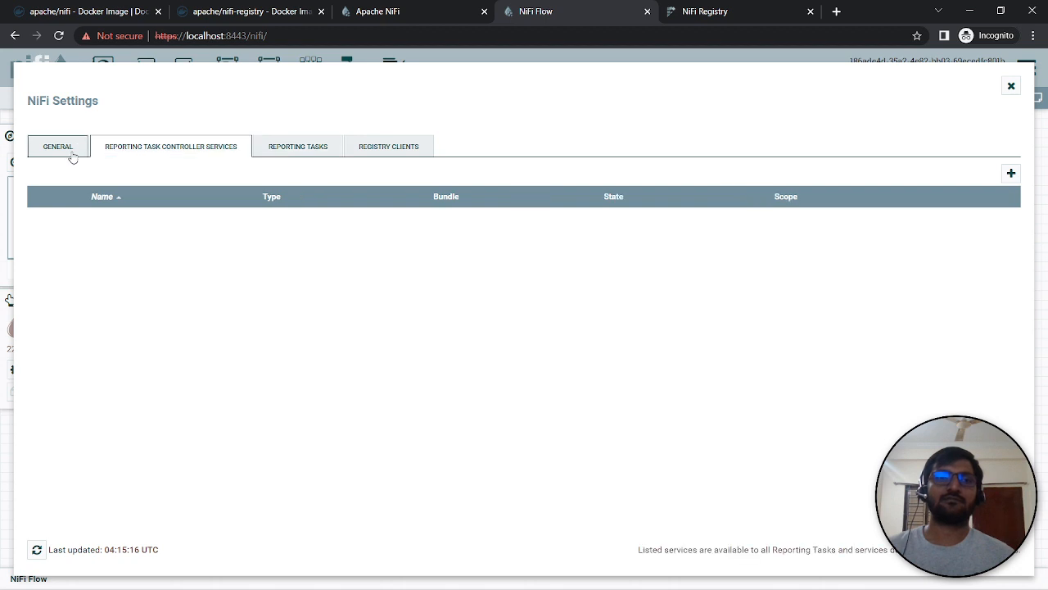
Return to the General settings and close NiFi Settings, back to the empty flow canvas.
{"action": "left_click", "coordinate": [58, 146]}
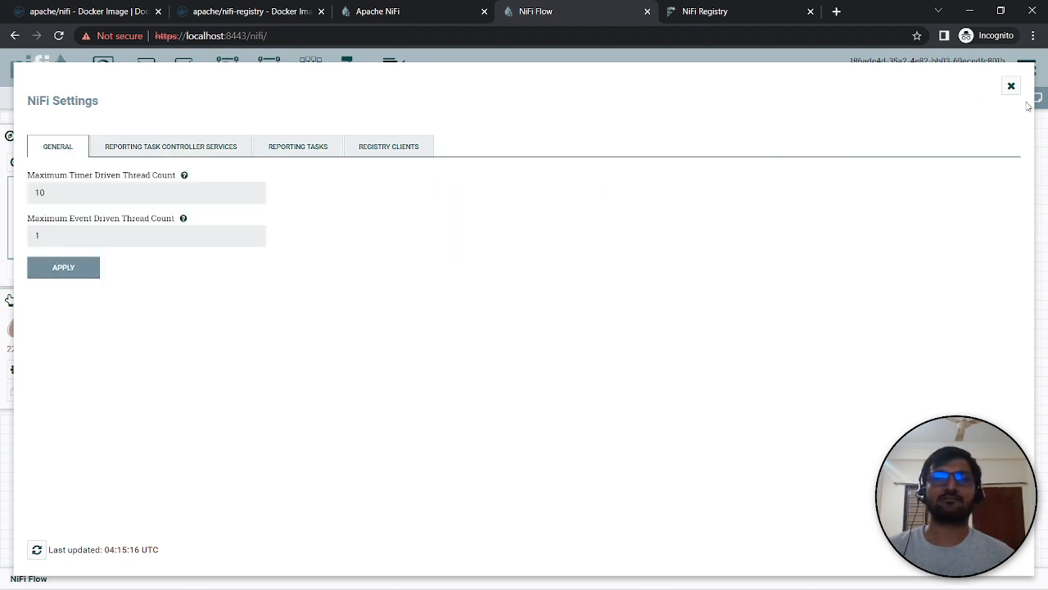
{"action": "left_click", "coordinate": [1012, 85]}
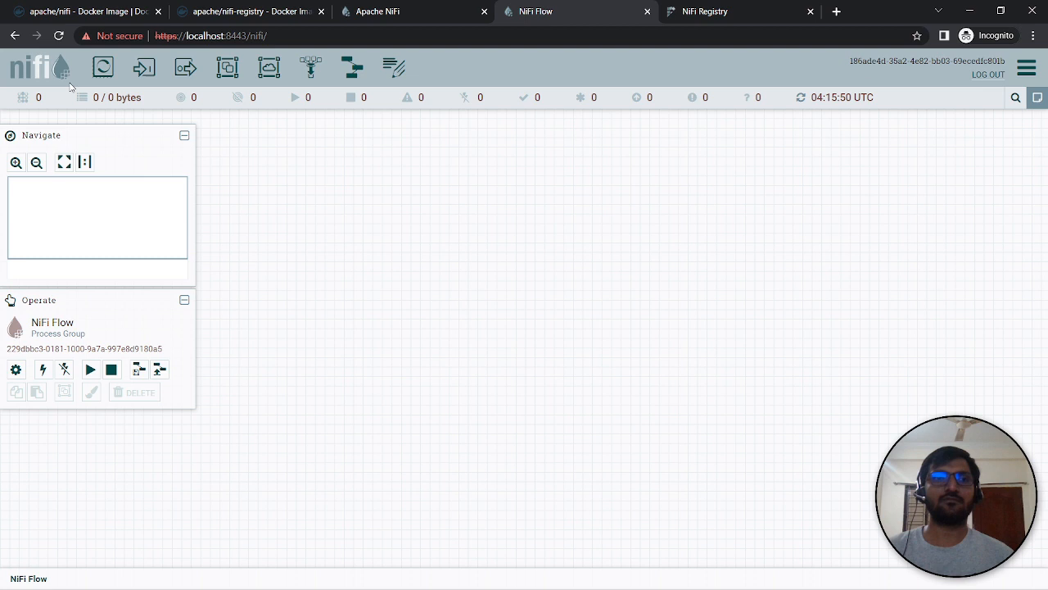
{"action": "mouse_move", "coordinate": [101, 67]}
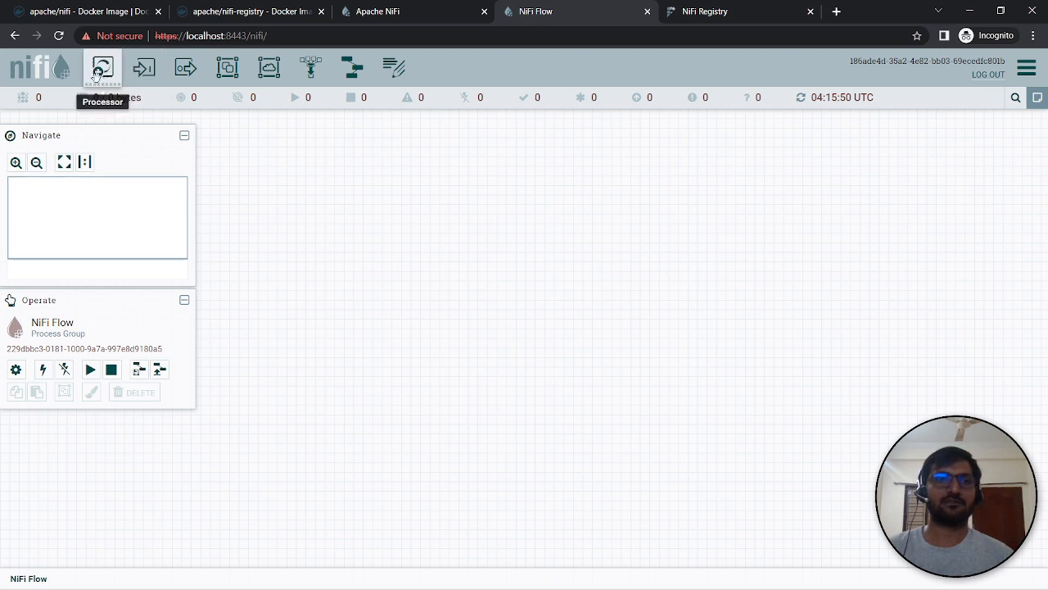
{"action": "left_click", "coordinate": [1025, 67]}
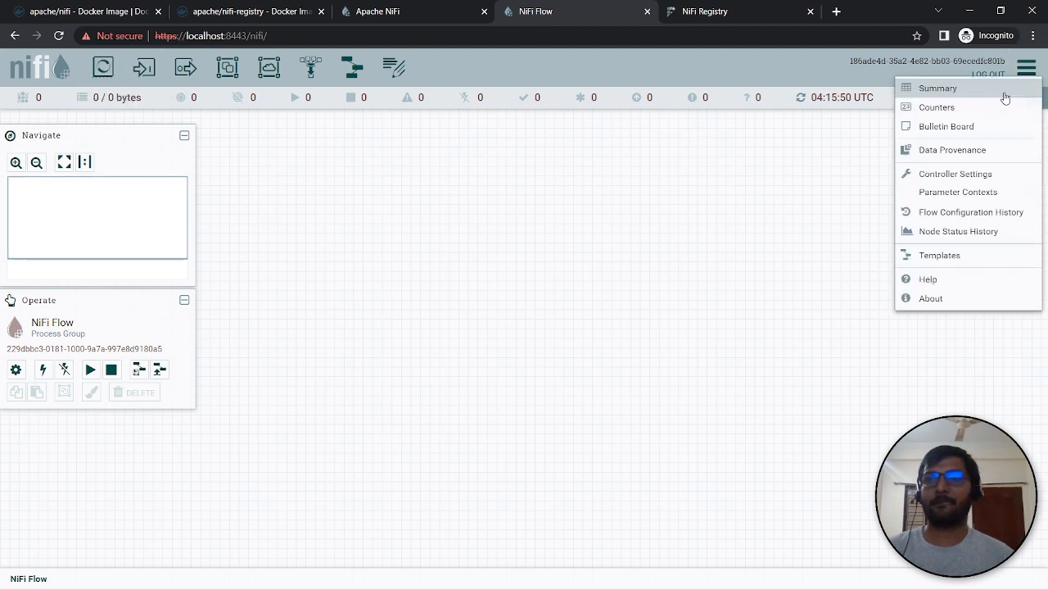
{"action": "left_click", "coordinate": [937, 108]}
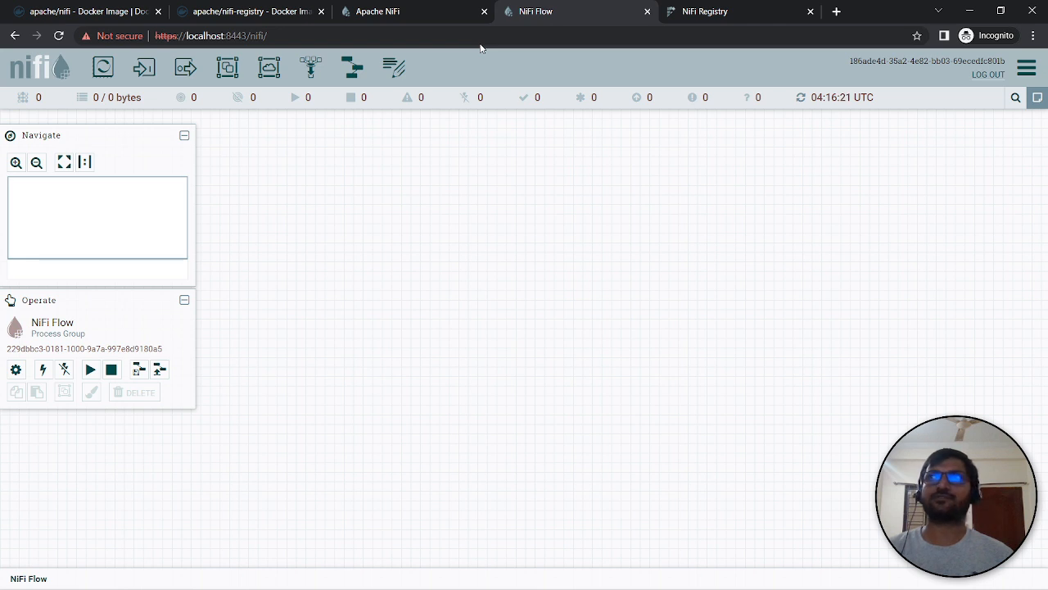
{"action": "mouse_move", "coordinate": [547, 216]}
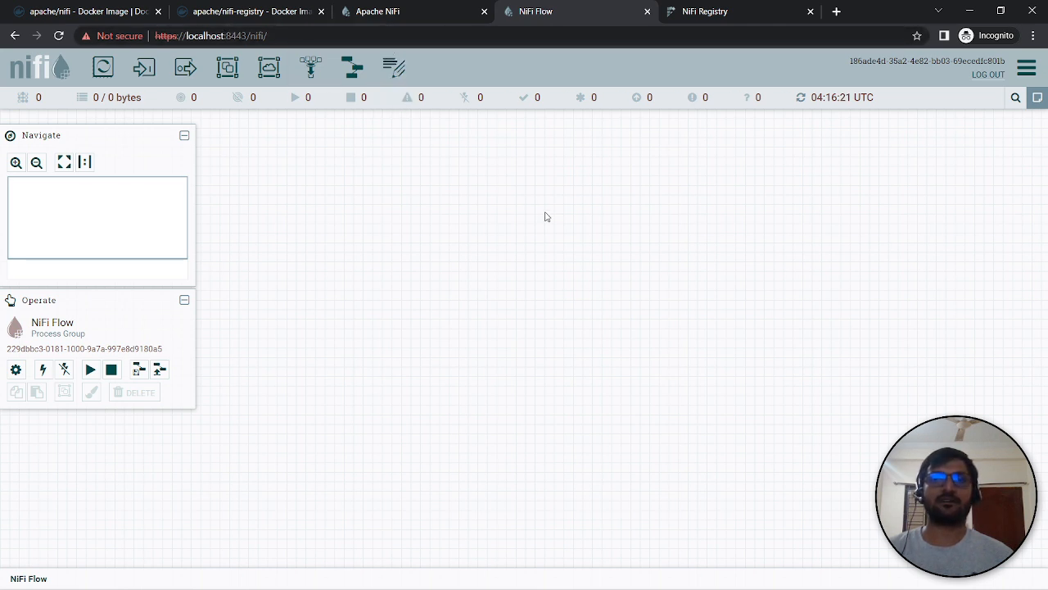